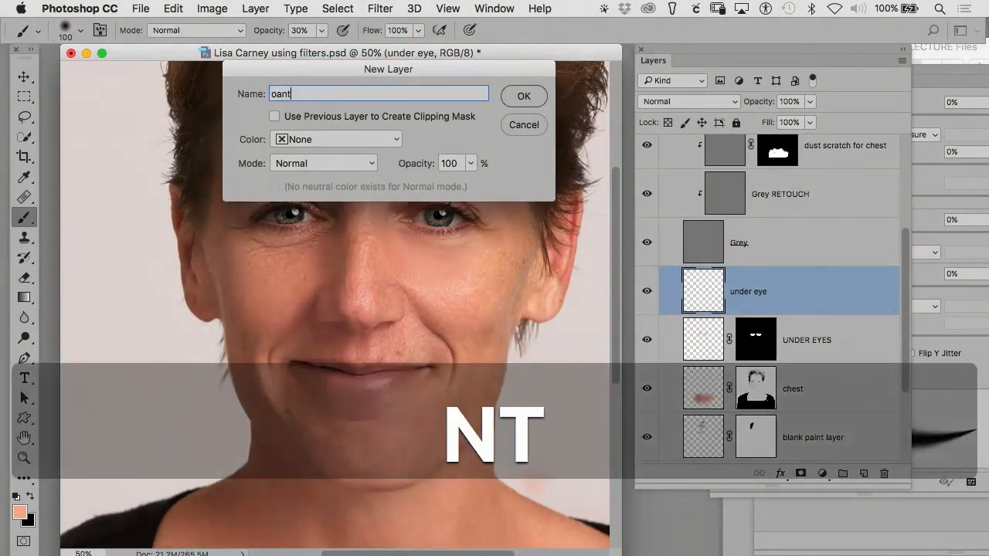
Create a 'paint vol' layer and brush a white 30% highlight down the nose bridge
text(paint vo)
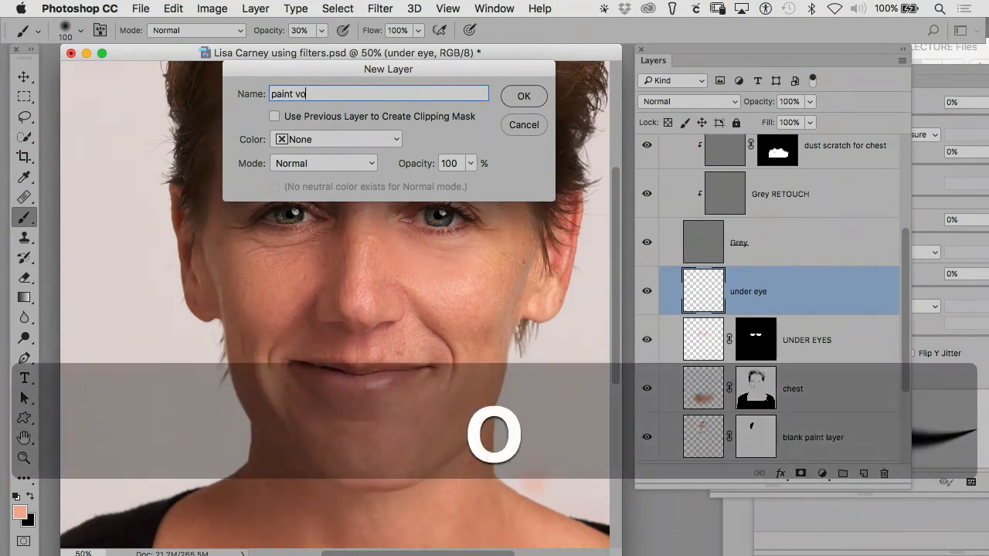
click(523, 96)
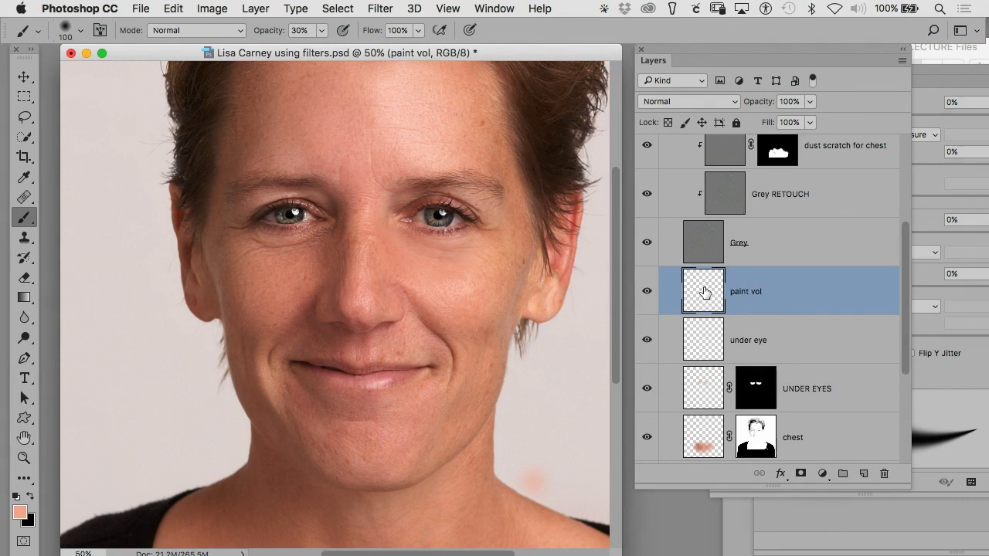
mouse_move(703, 292)
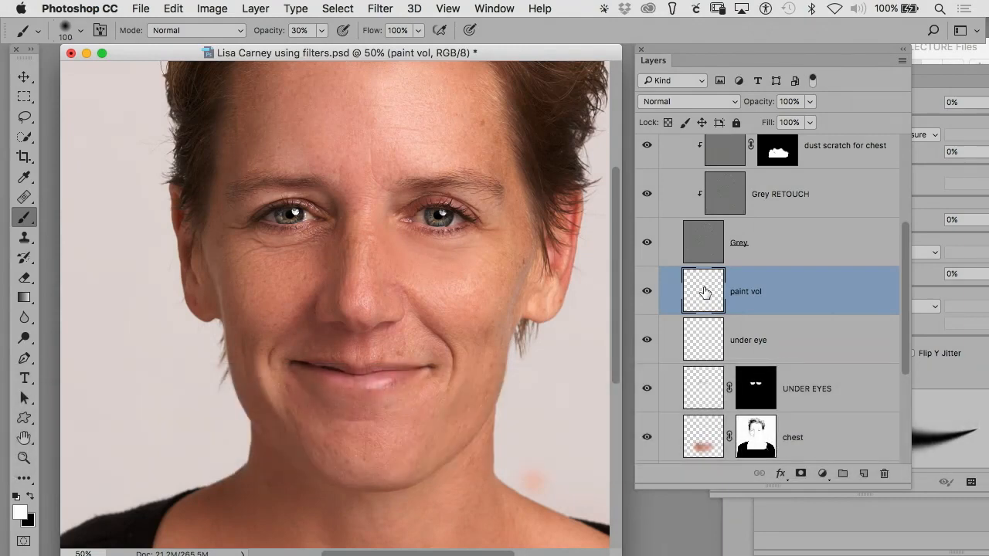
key(x)
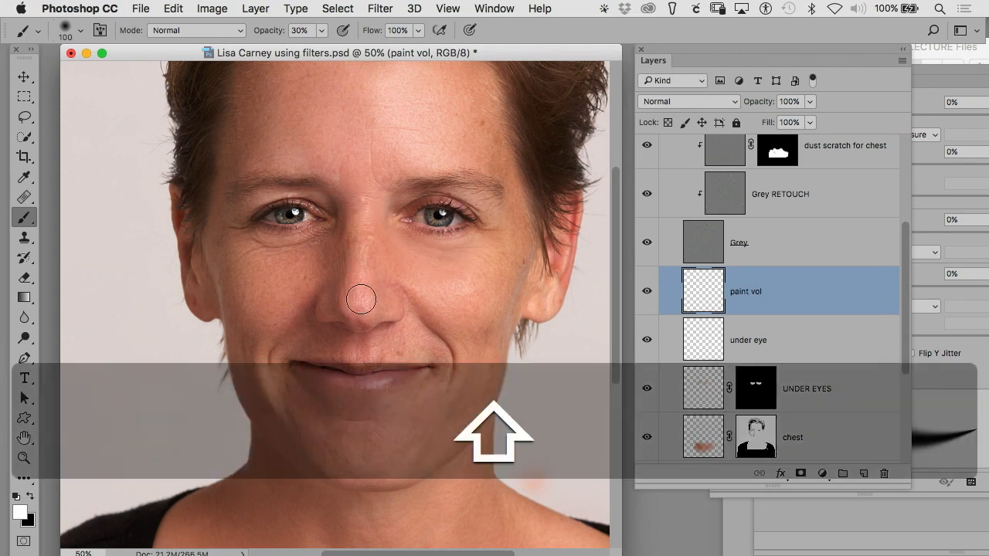
drag(361, 300, 364, 270)
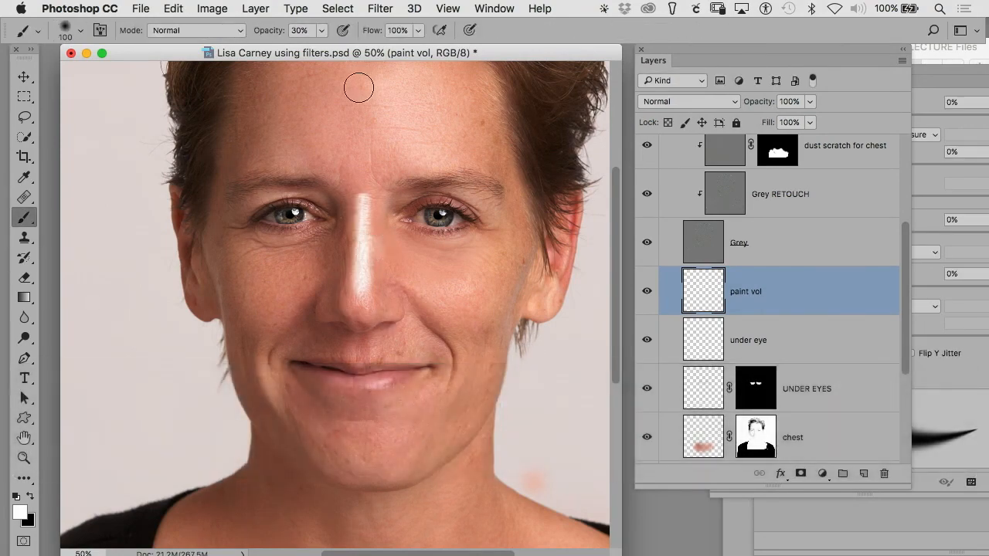
Apply a 9.1-pixel Gaussian Blur to the nose highlight on paint vol
click(379, 8)
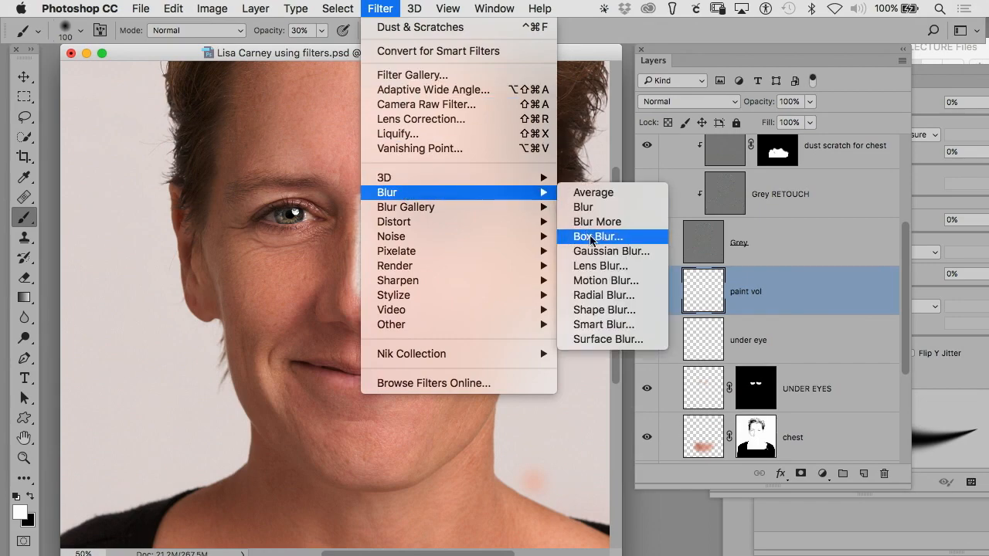
click(610, 251)
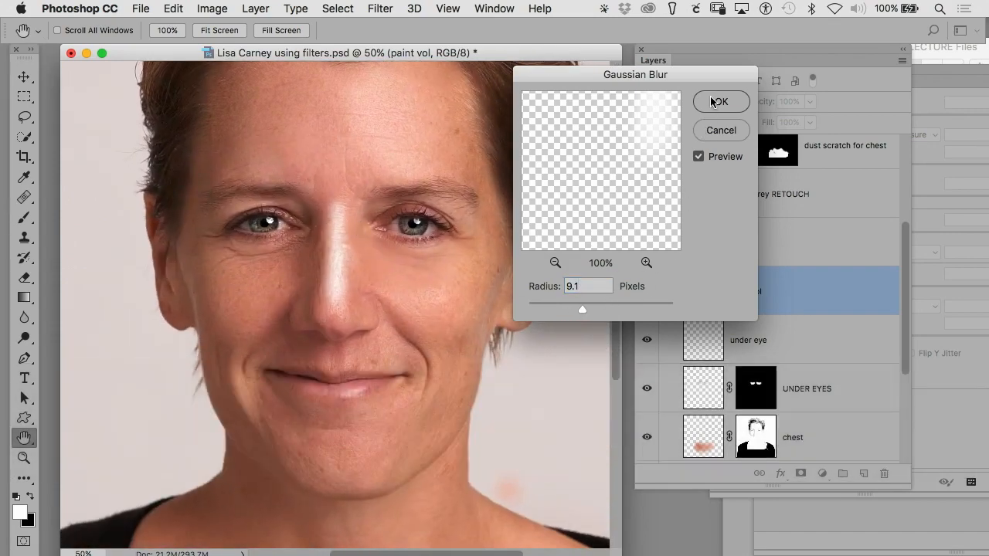
click(719, 102)
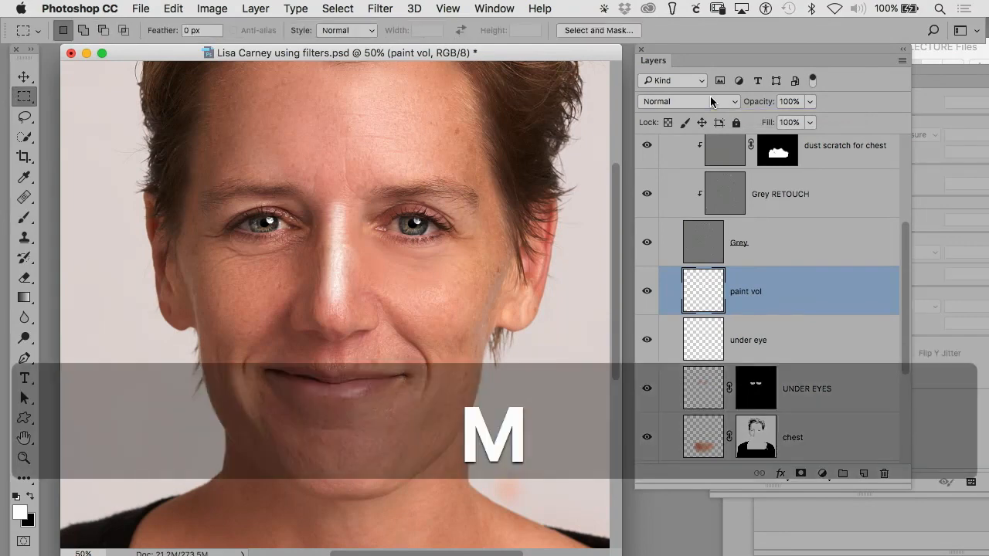
Select the under eye layer to add a new layer above it
click(788, 101)
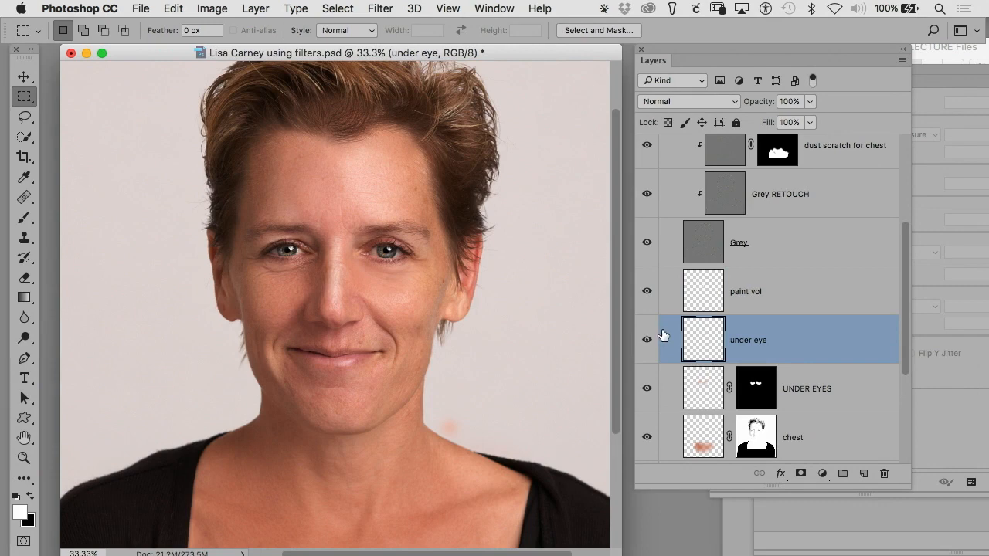
click(789, 101)
text(a)
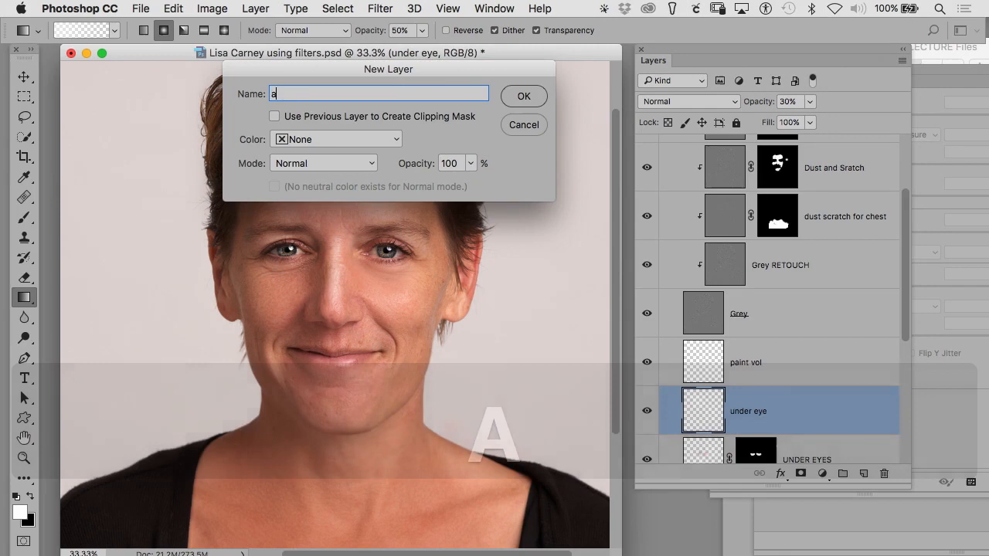
Name the new layer 'add light to fore' and undo the unwanted forehead gradient
text(dd light to fore)
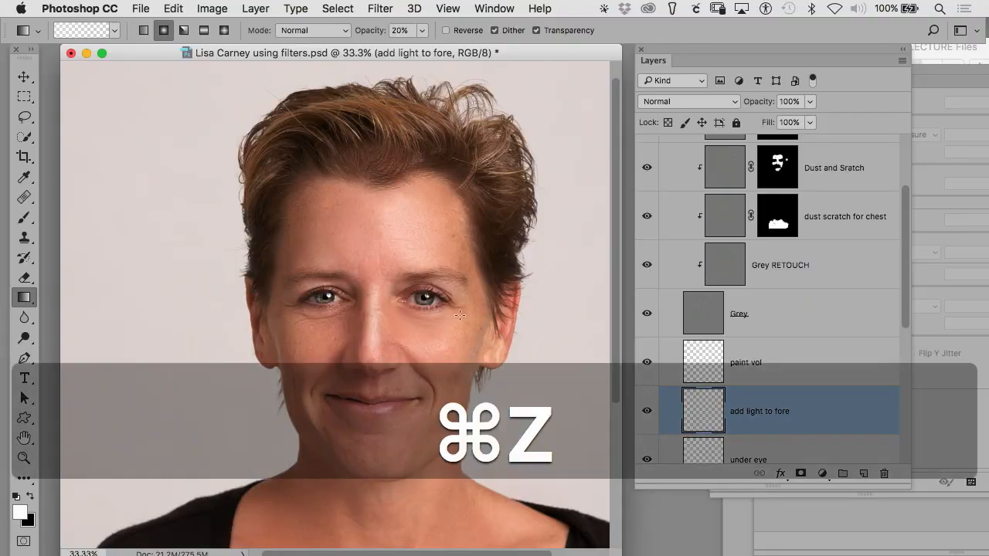
key(cmd+z)
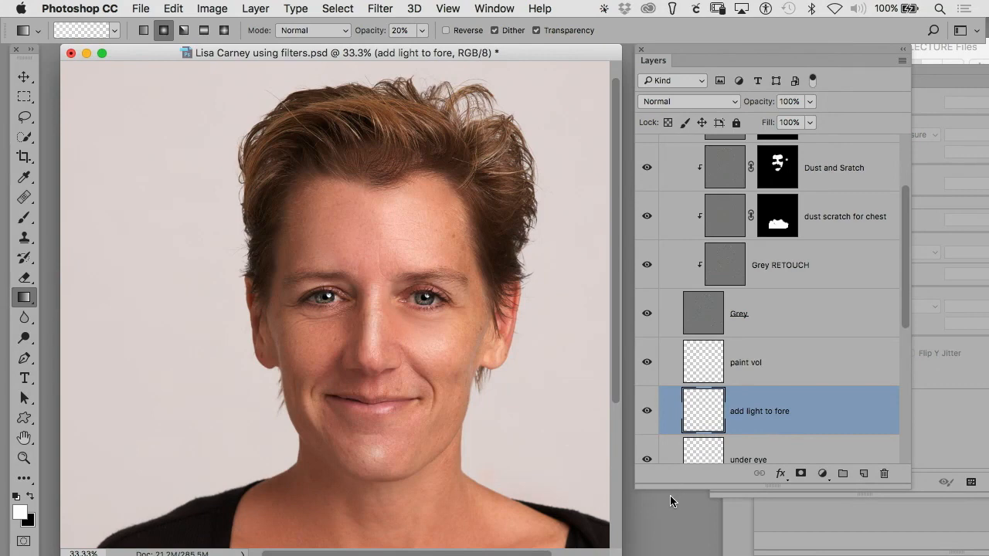
key(m)
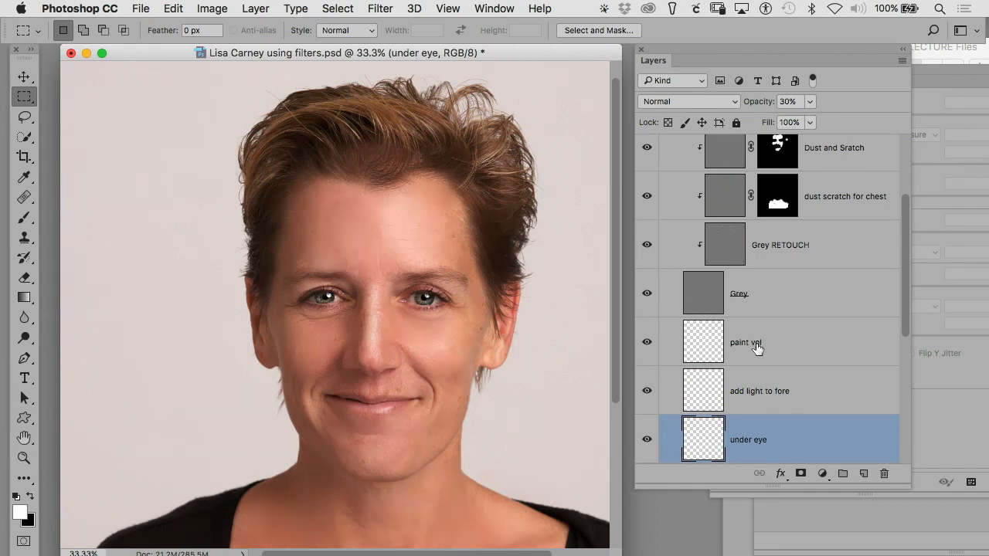
Select paint vol and list the layers beneath a spot on the face
click(744, 342)
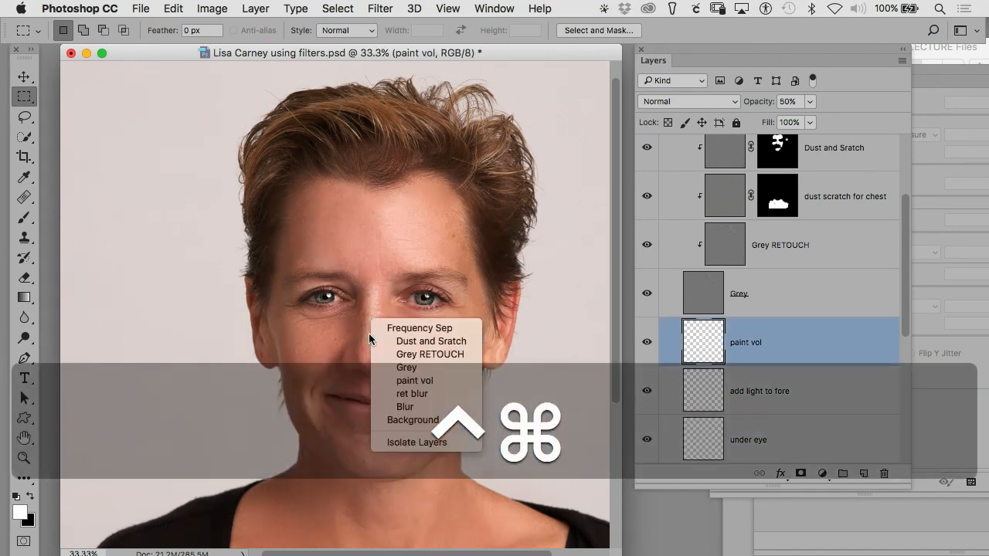
mouse_move(414, 381)
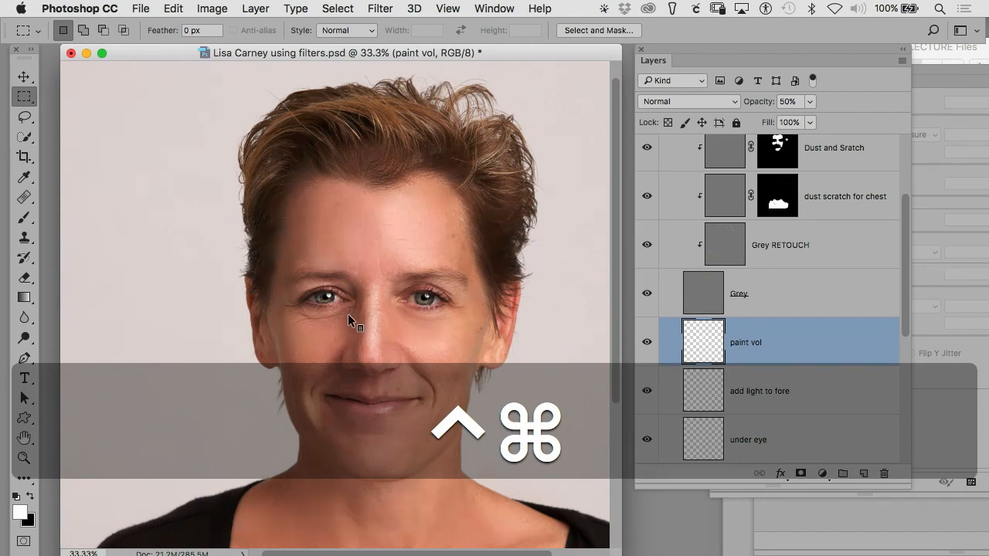
right_click(349, 320)
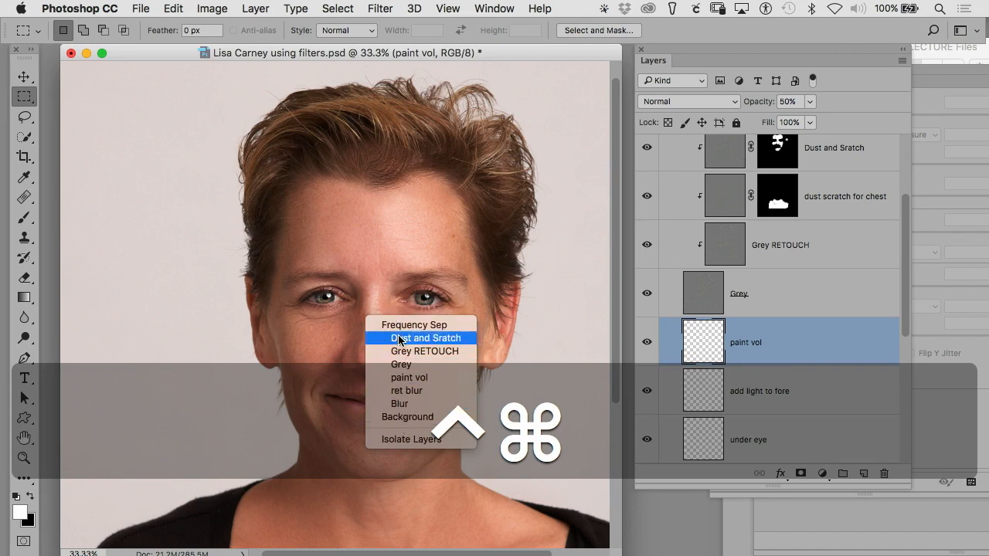
mouse_move(407, 378)
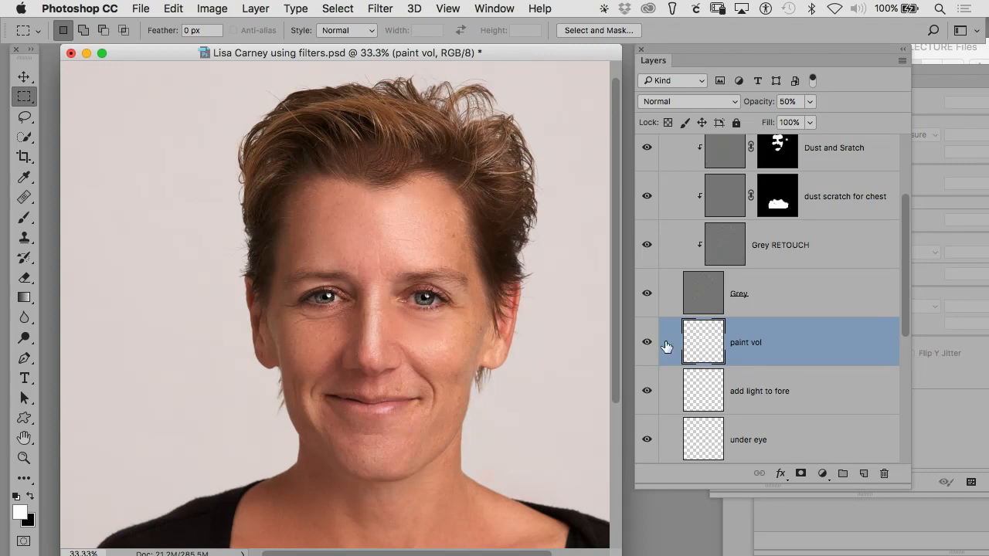
mouse_move(703, 340)
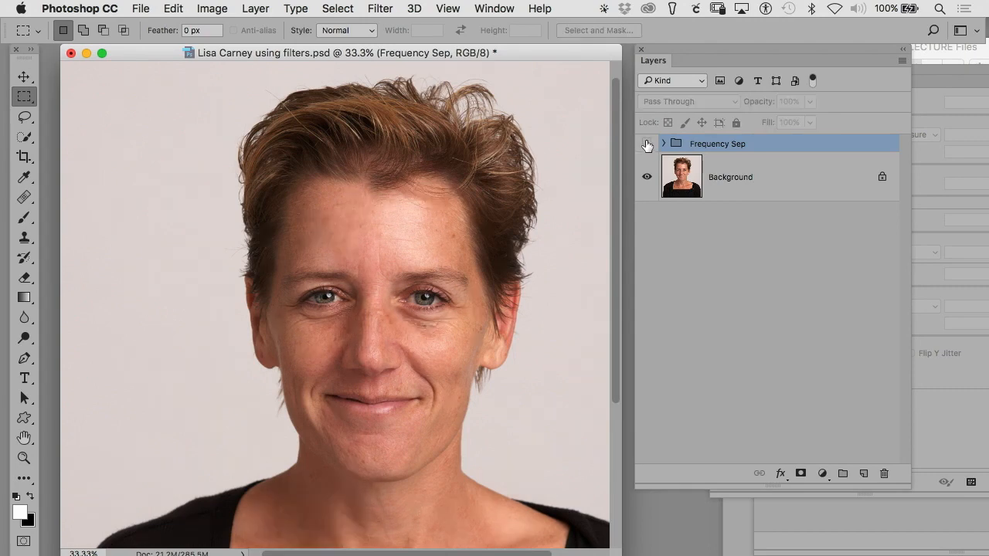
Make the Frequency Sep group visible again and select its Eye sharpen layer
click(647, 143)
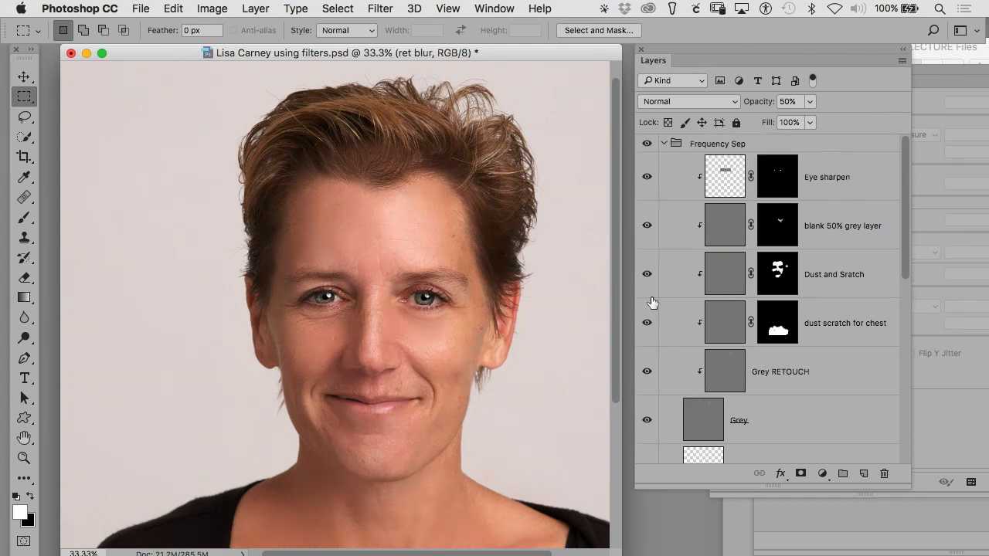
click(827, 177)
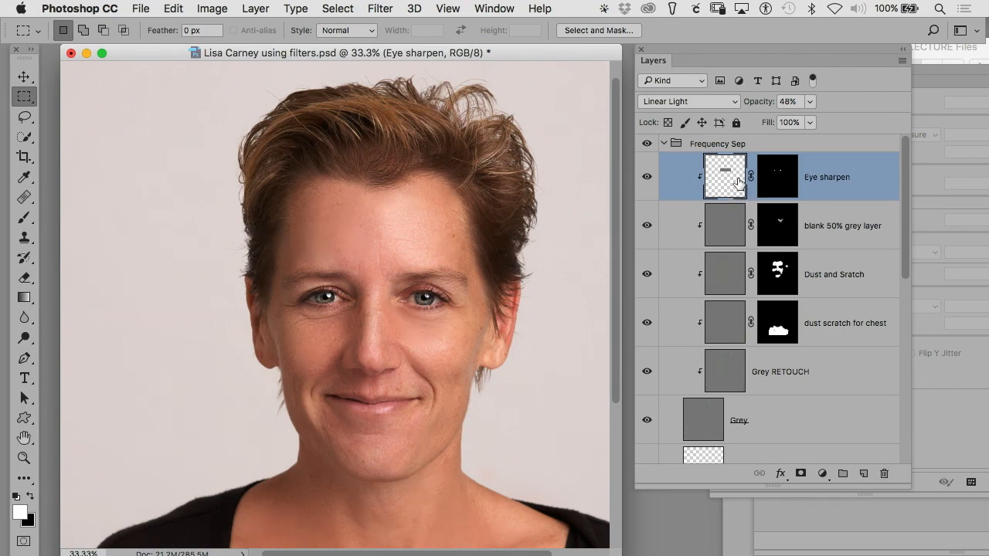
mouse_move(724, 176)
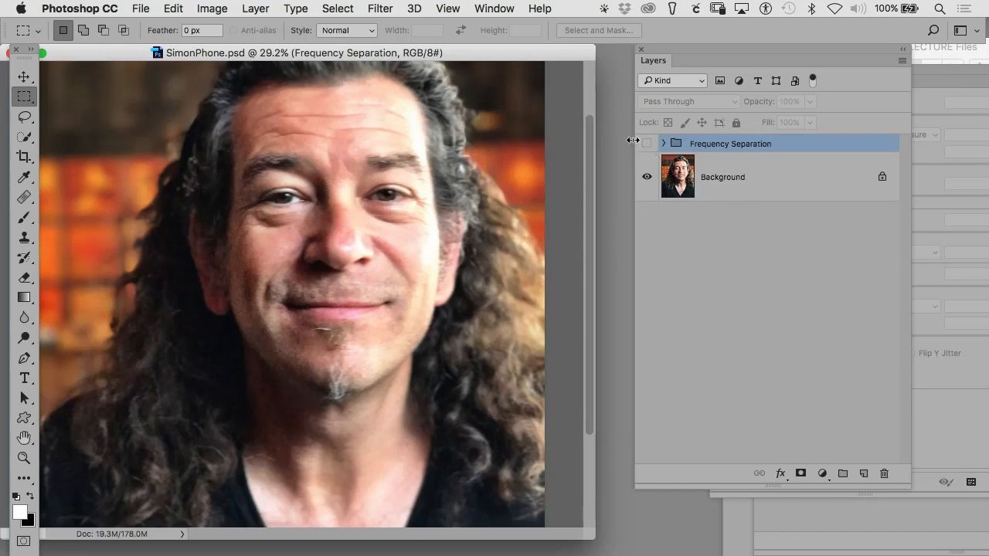
Turn on SimonPhone.psd's Frequency Separation group and scroll through its layers
click(662, 143)
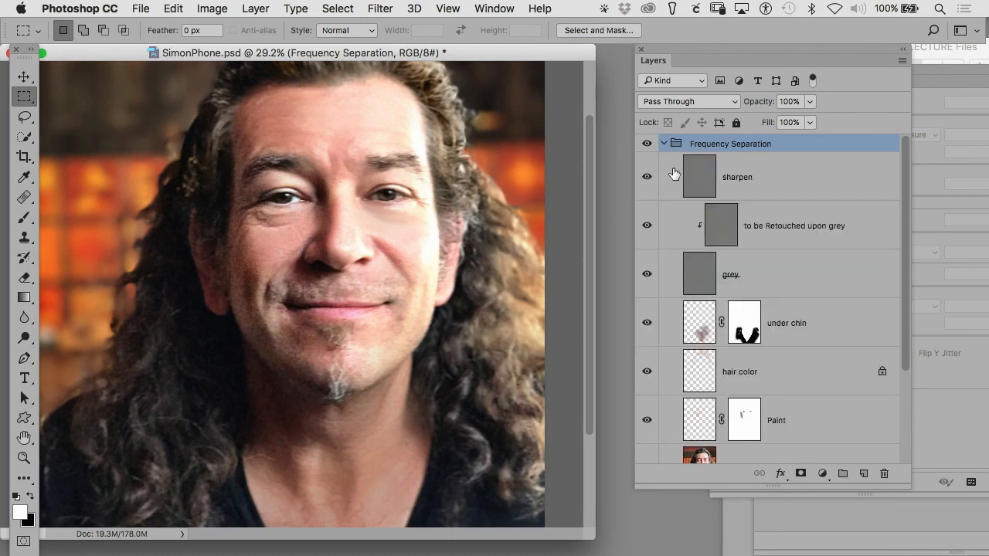
scroll(down, 3)
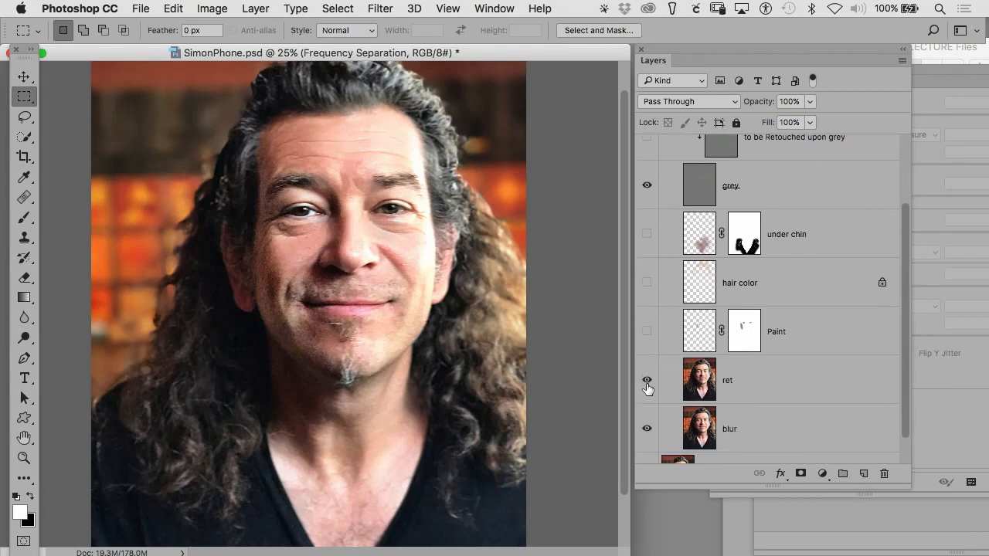
mouse_move(651, 417)
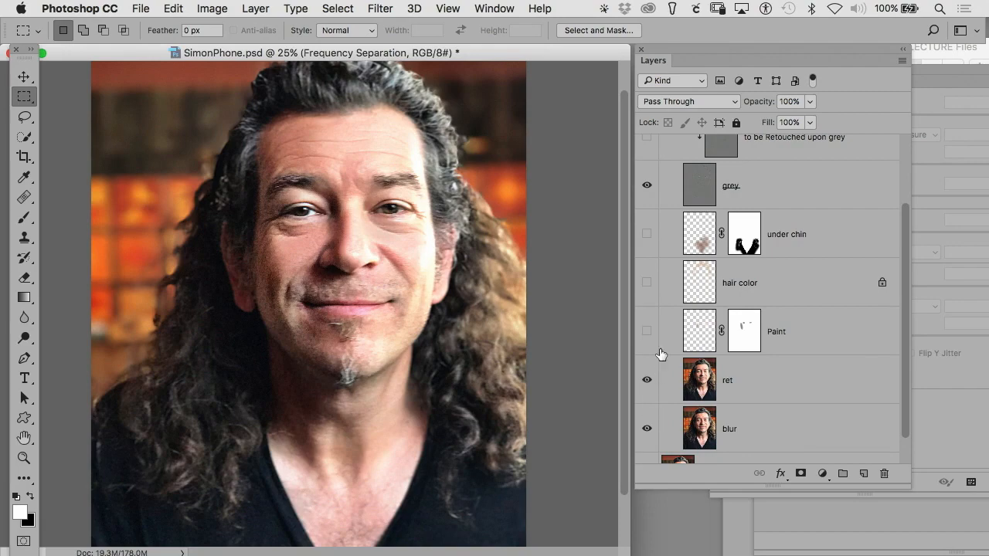
Zoom in near the nose, compare ret against blur, and re-enable the grey layer
key(cmd+space)
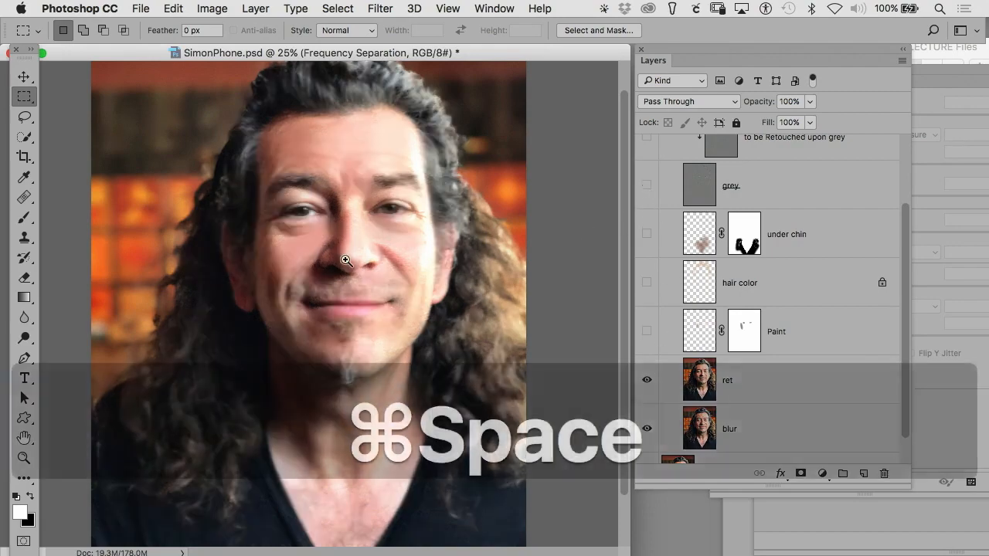
click(346, 261)
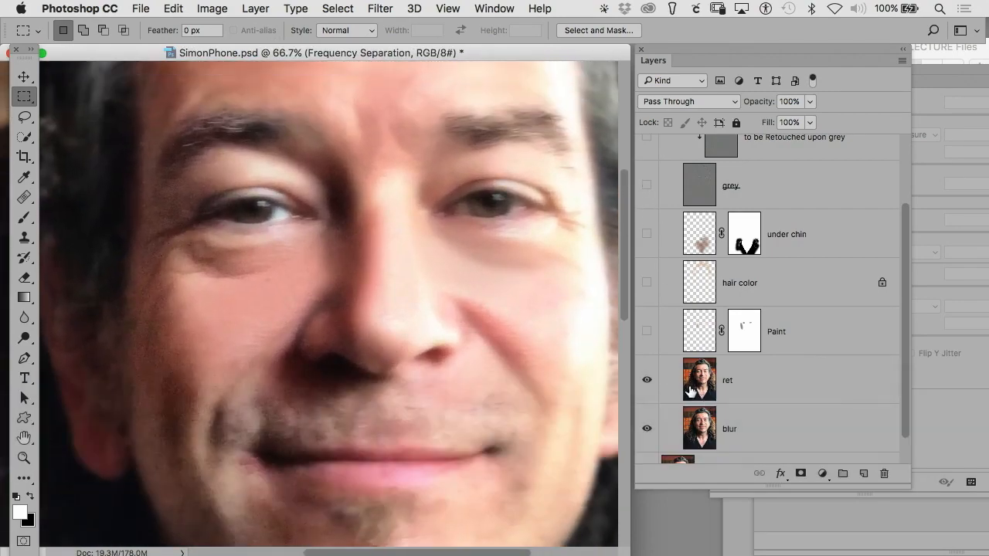
click(647, 379)
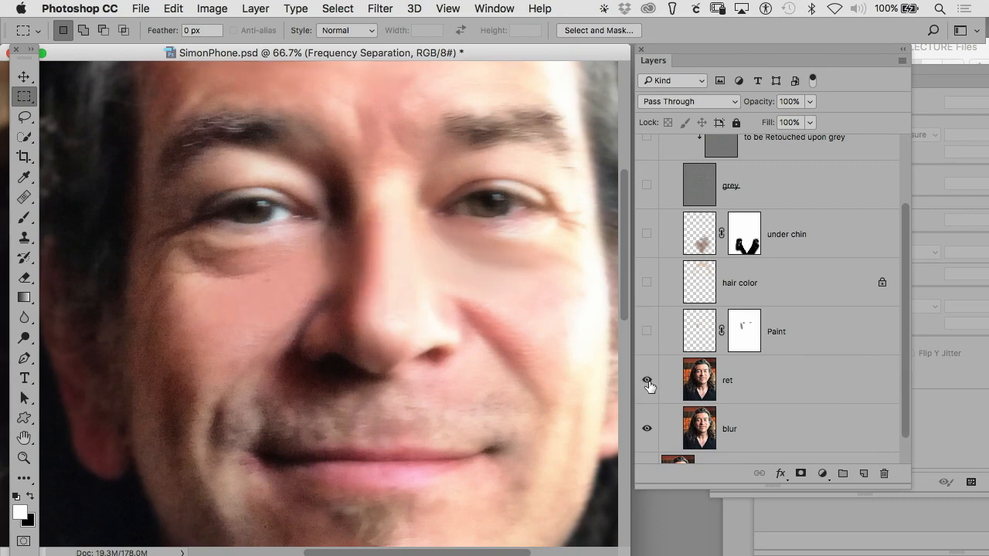
mouse_move(647, 384)
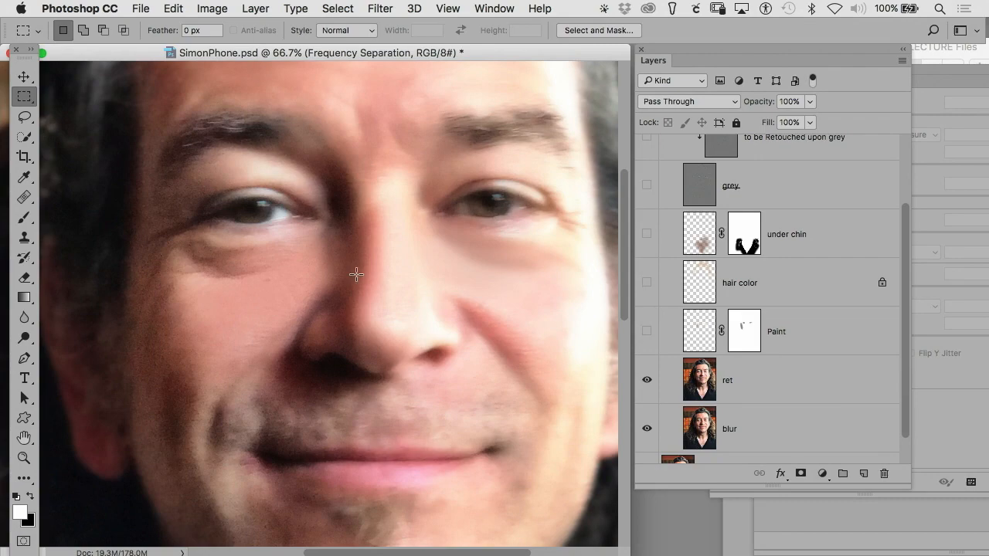
mouse_move(464, 310)
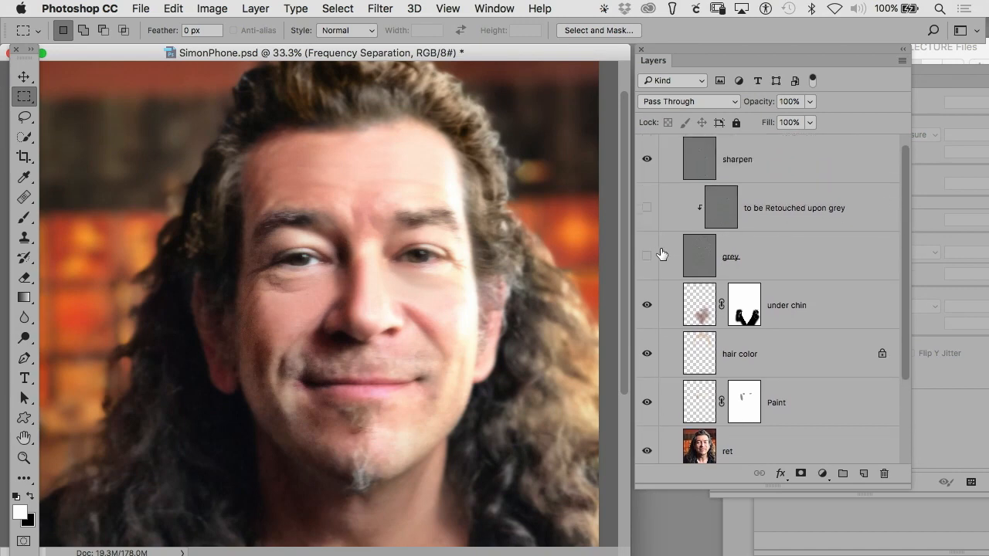
click(647, 255)
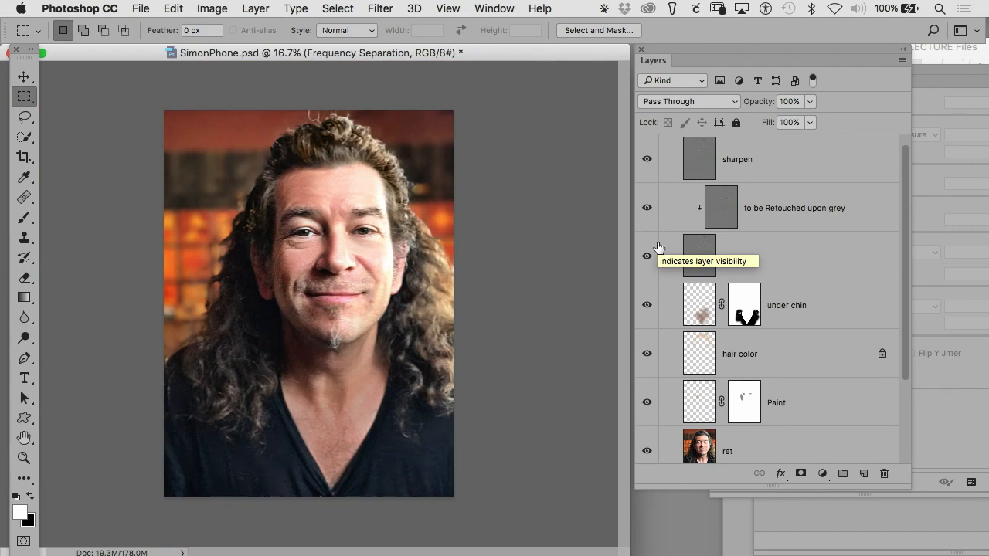
mouse_move(662, 254)
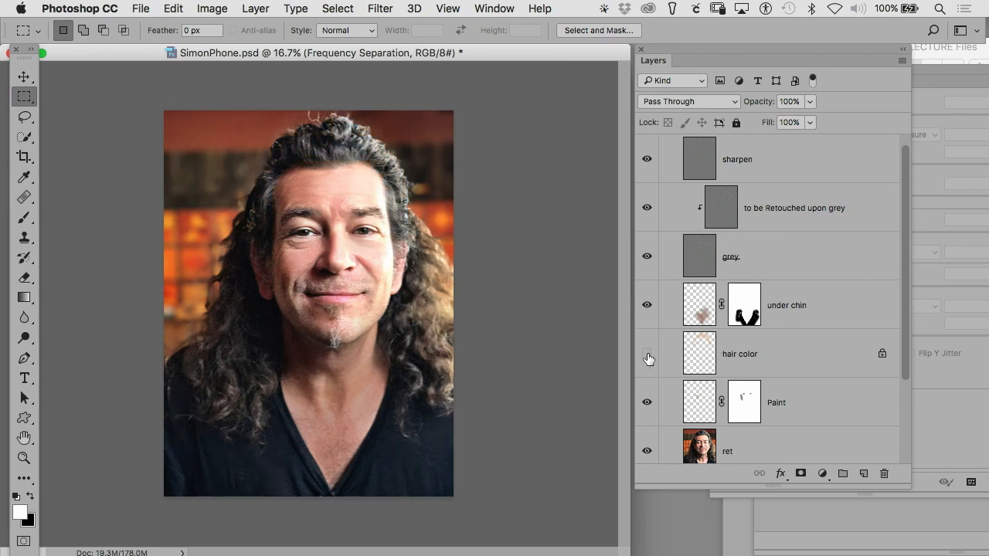
Zoom in on the man's face with Cmd+Space click
key(cmd+space)
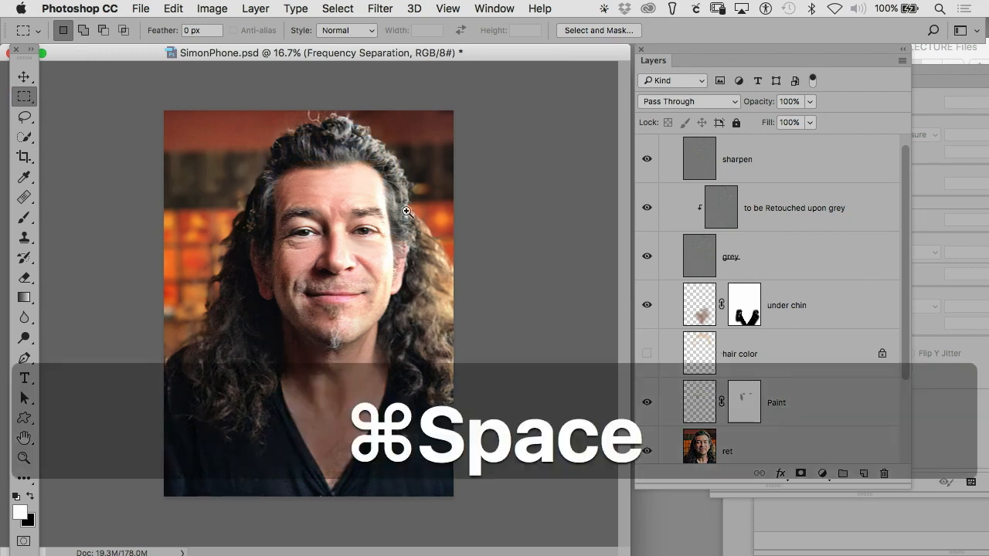
click(407, 212)
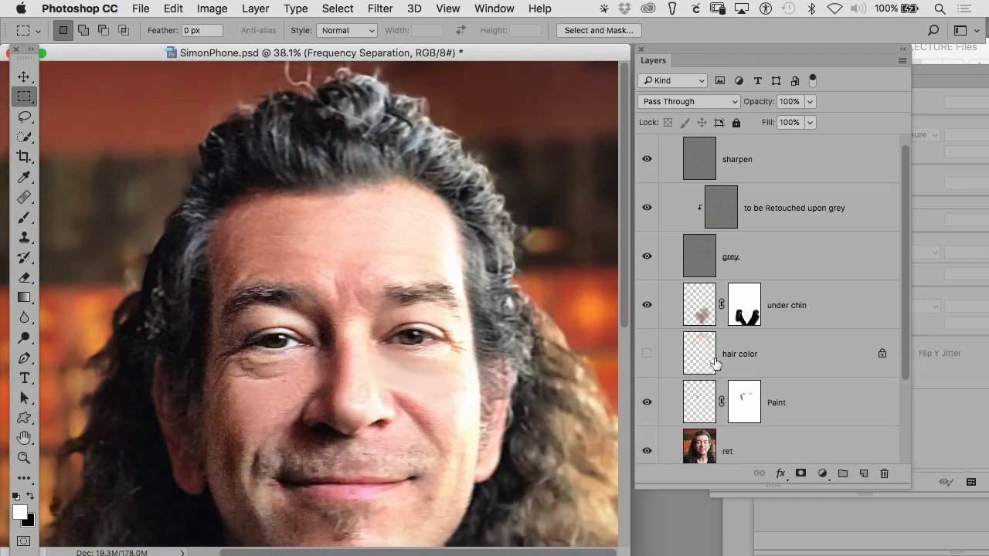
mouse_move(792, 398)
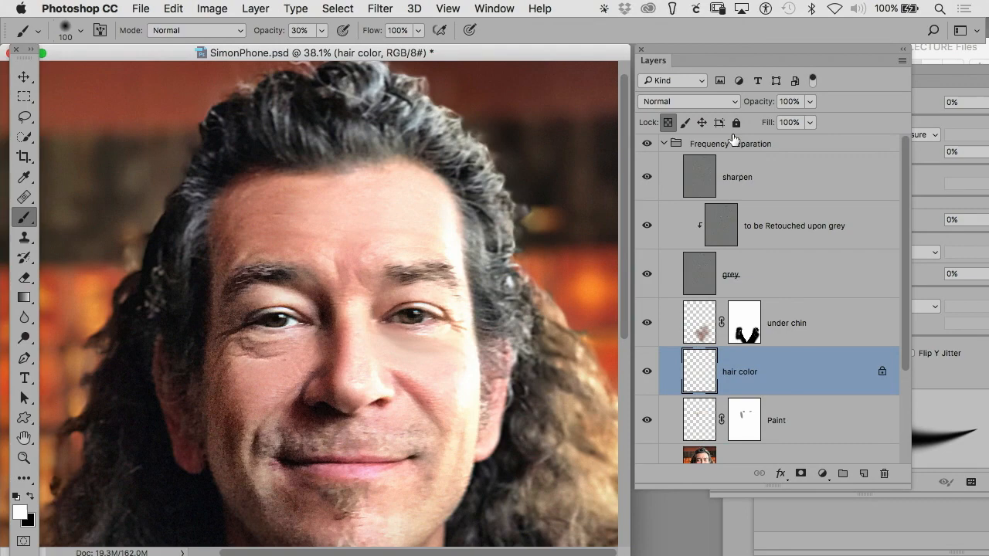
mouse_move(392, 151)
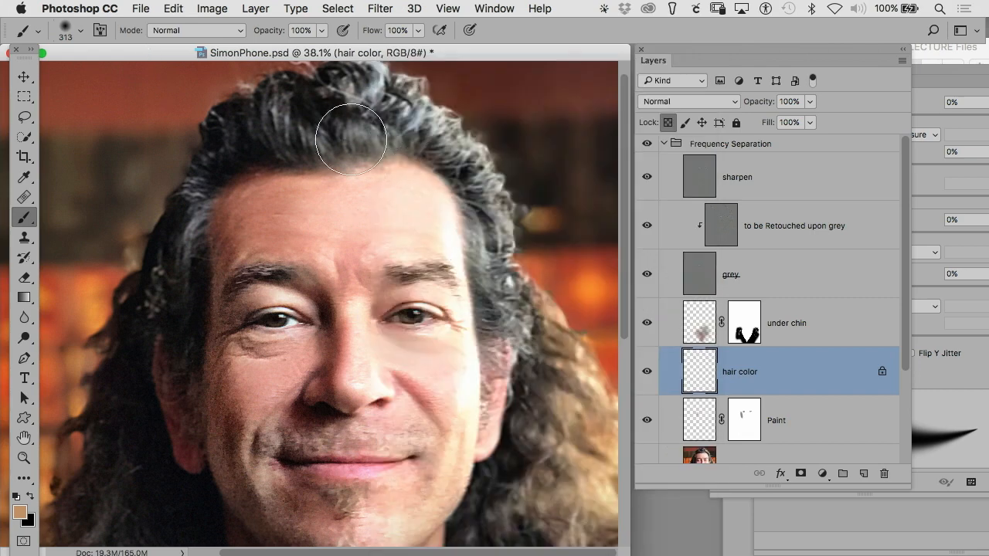
mouse_move(551, 197)
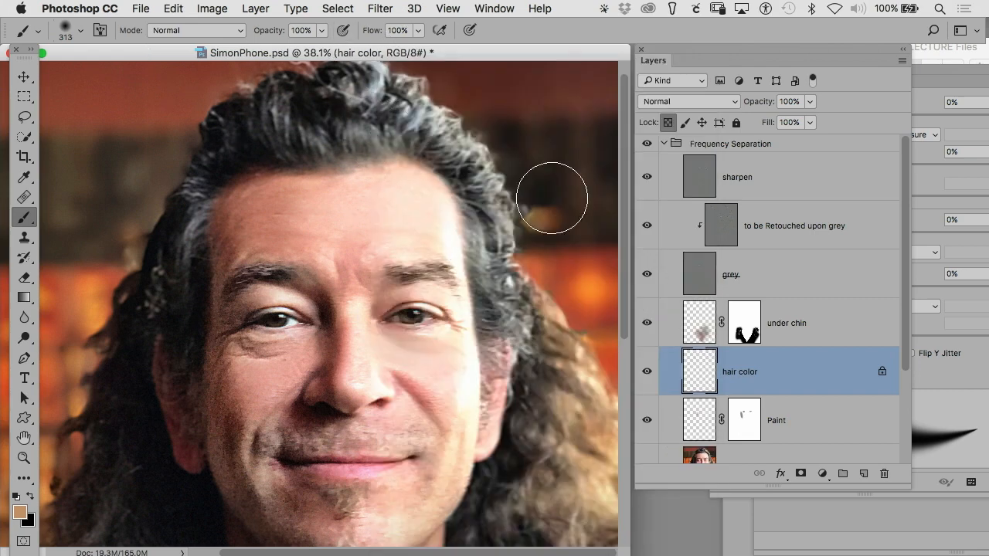
Paint tan over the top of the hair, then hide it to compare
drag(552, 197, 390, 120)
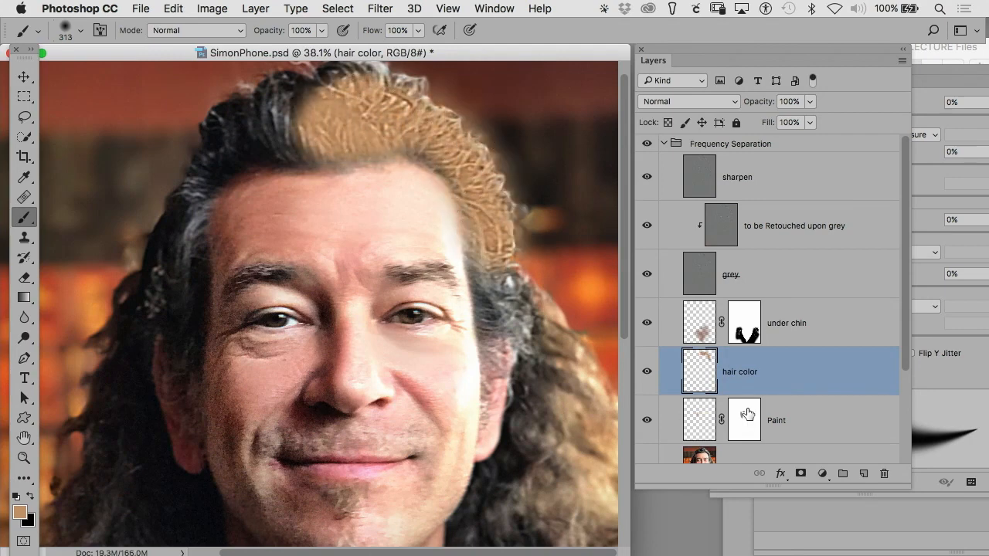
mouse_move(744, 420)
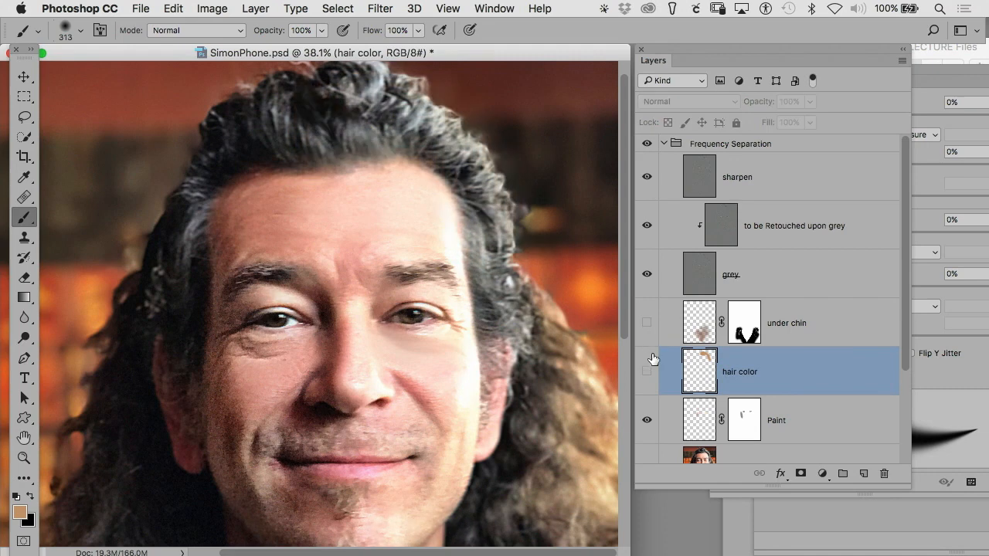
click(647, 274)
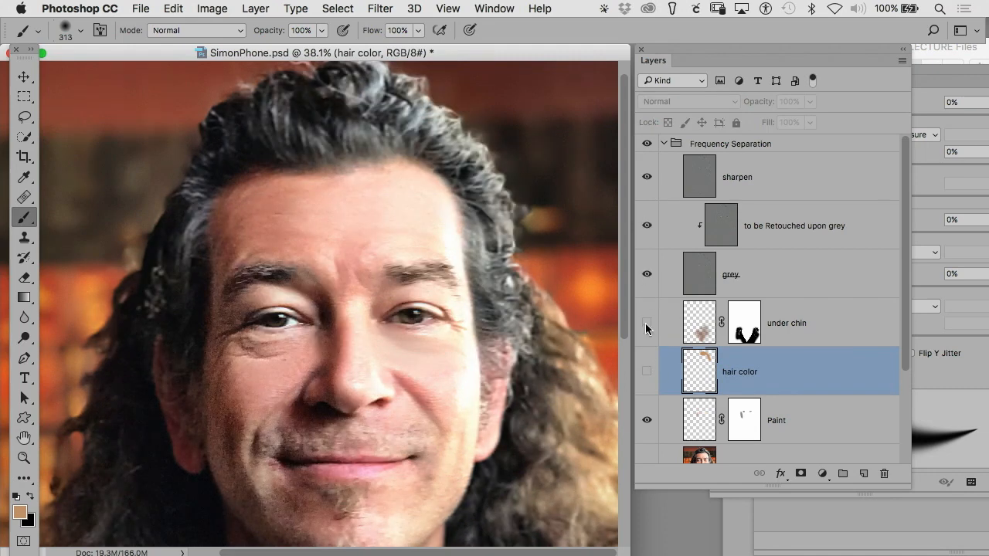
click(687, 101)
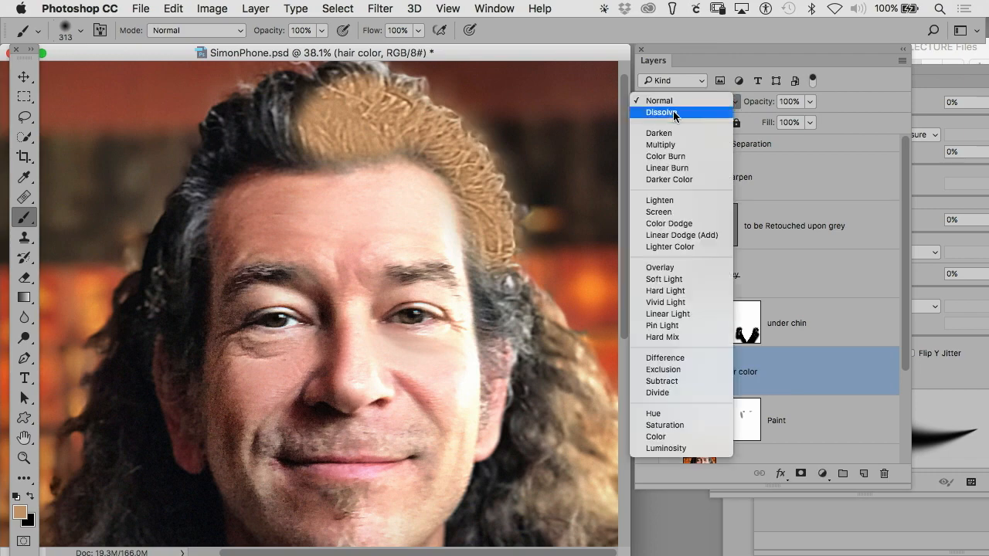
Switch the hair color layer to Color blending and compare the tint hidden versus shown
click(656, 436)
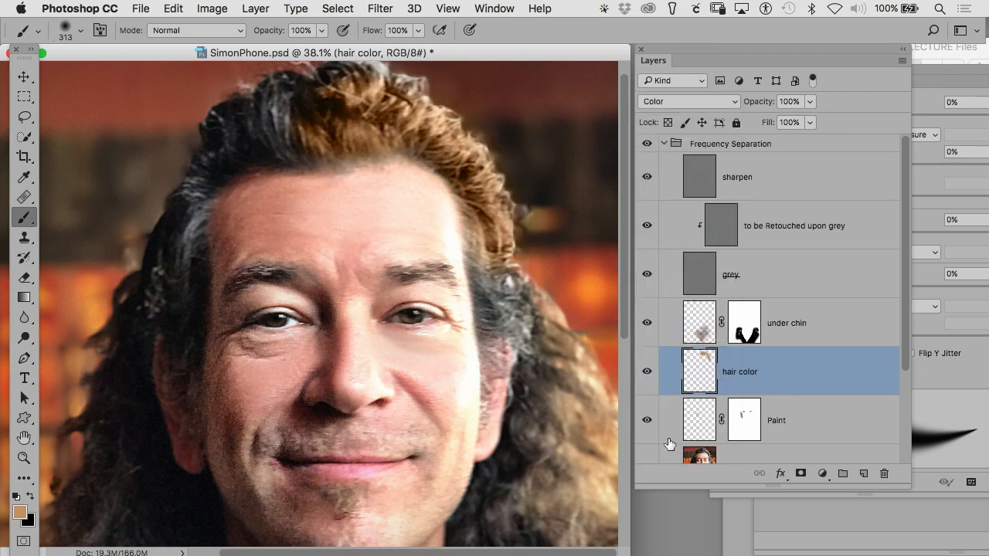
click(24, 96)
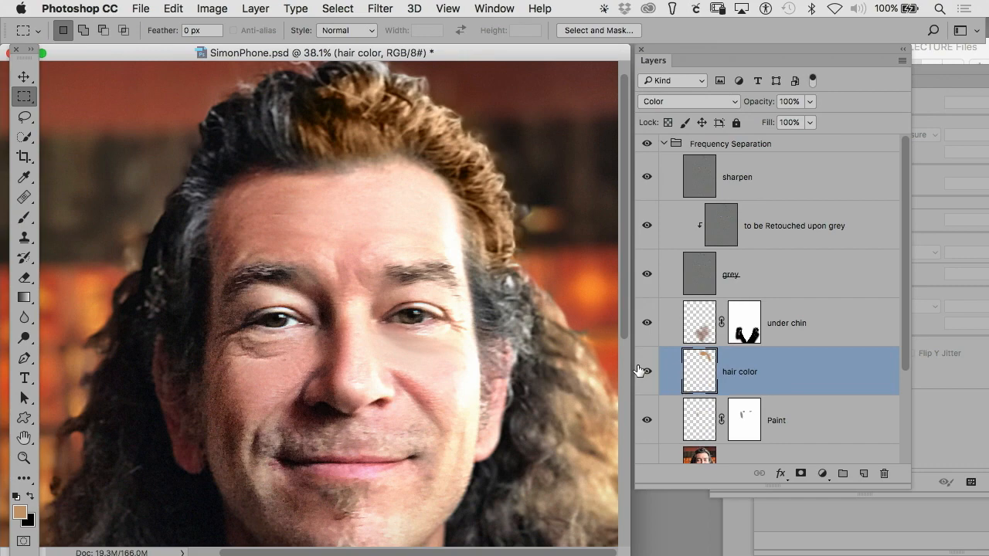
mouse_move(647, 371)
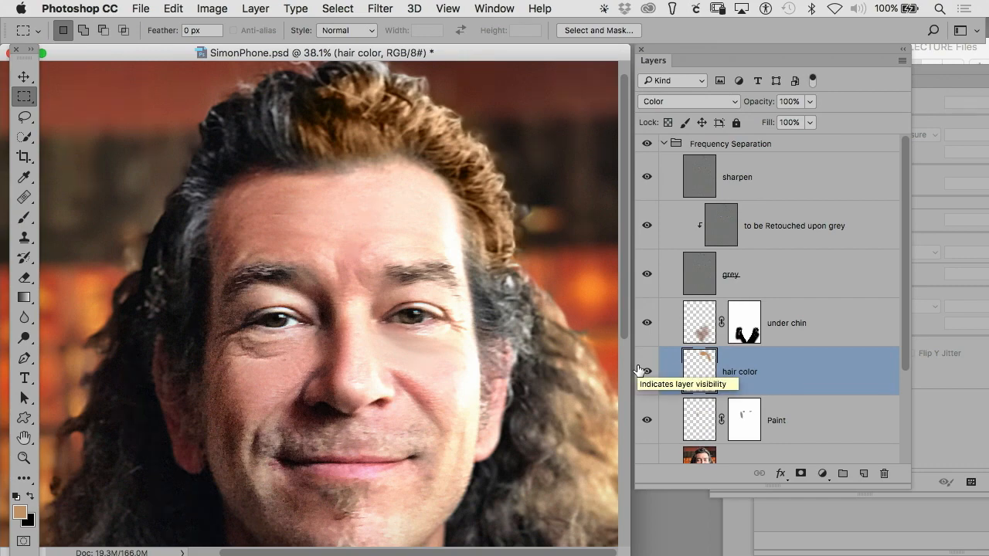
click(790, 102)
text(50)
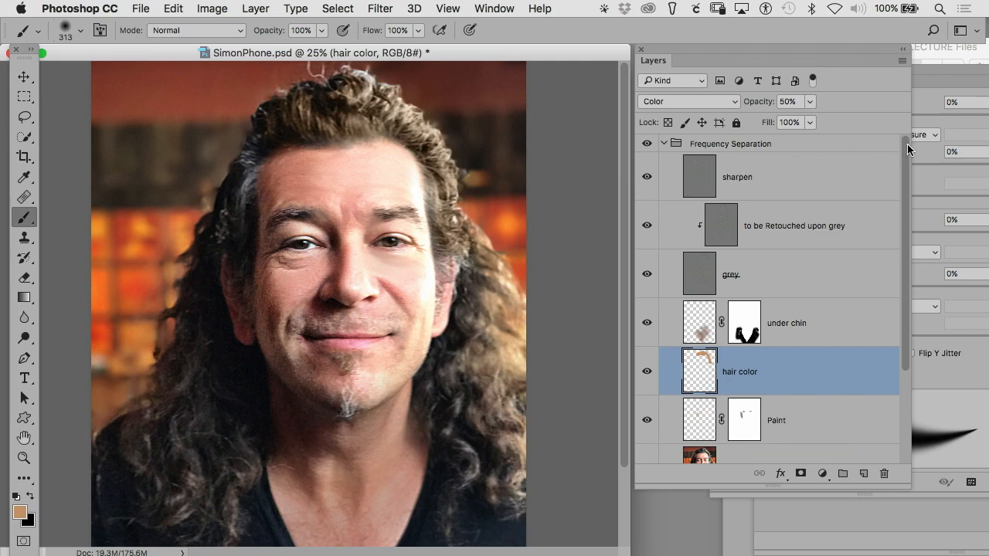
key(cmd+space)
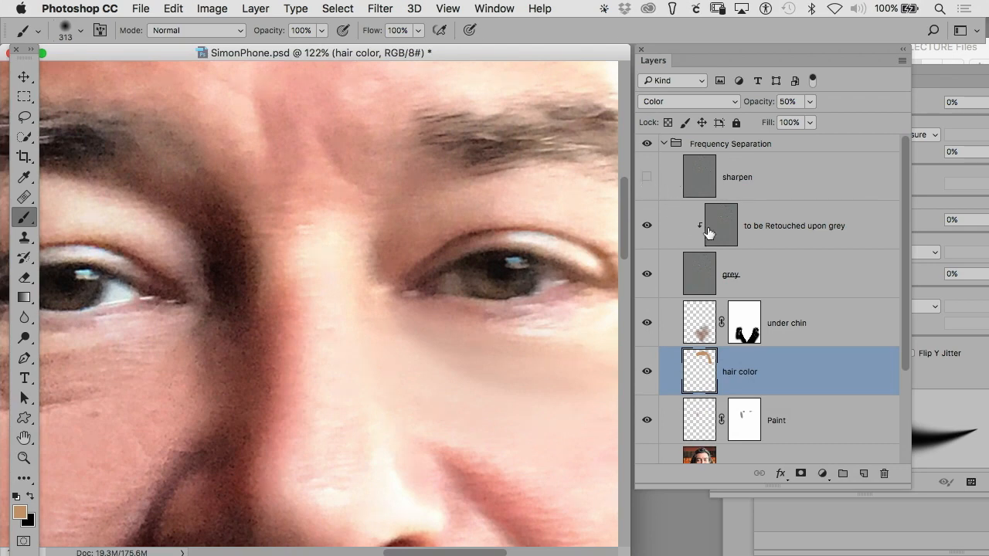
Compare the sharpen layer in Normal, then return it to Linear Light
click(793, 226)
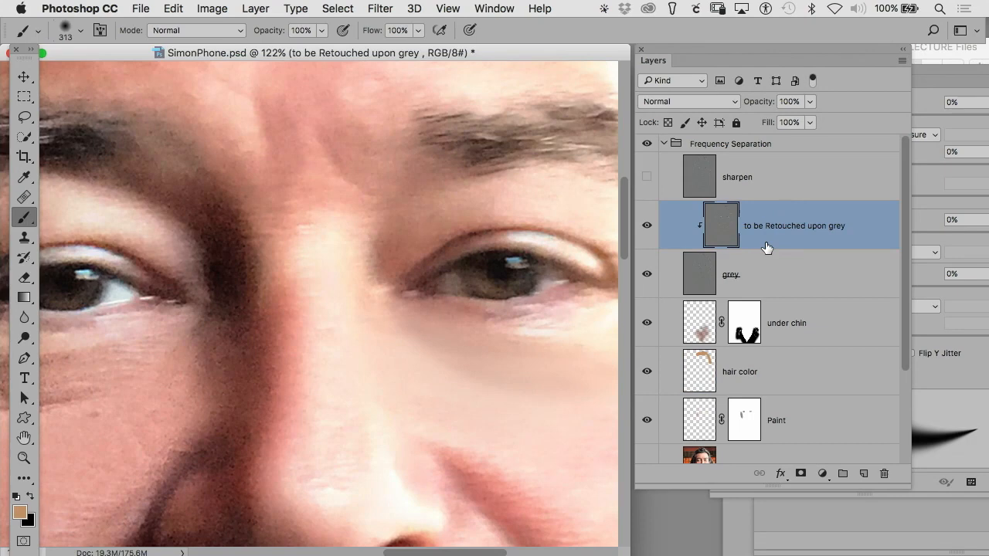
mouse_move(772, 238)
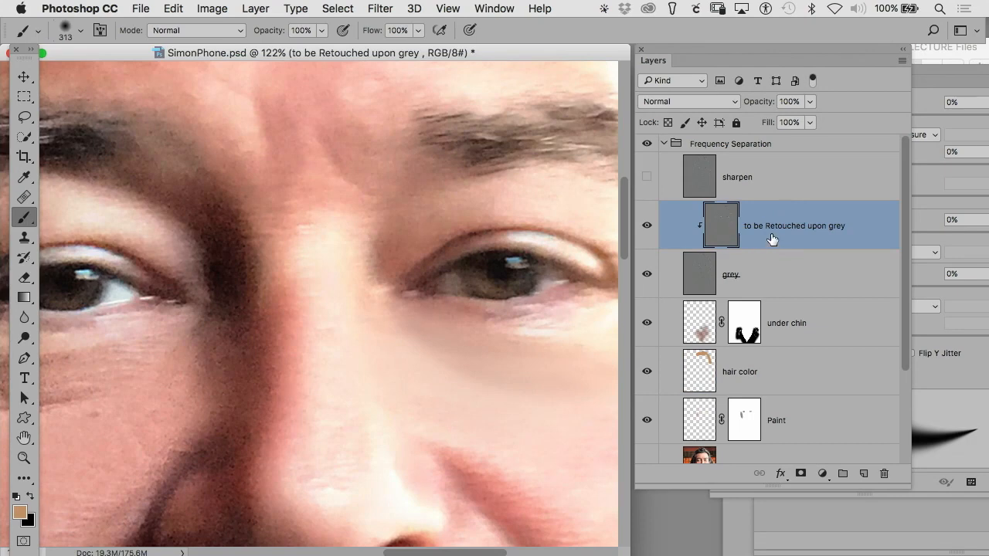
click(737, 177)
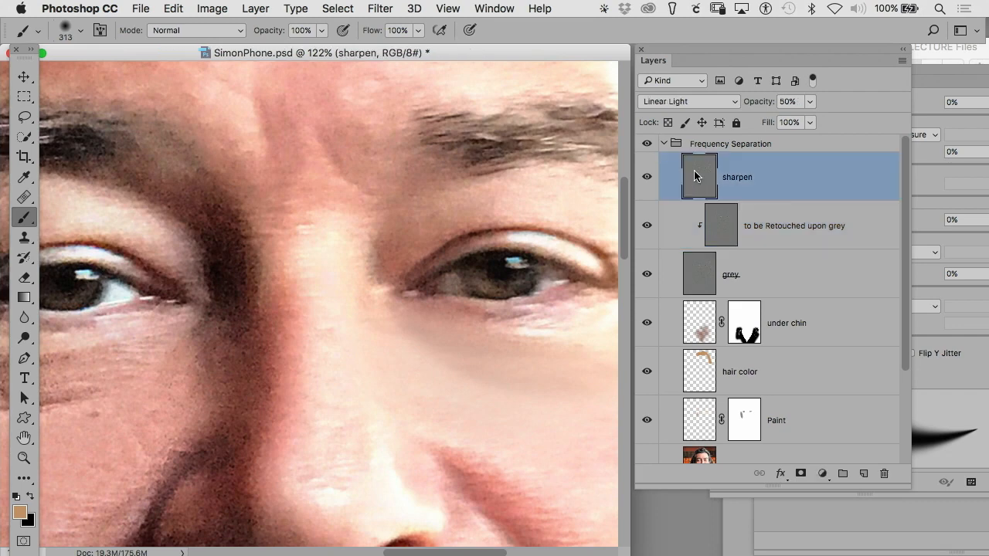
click(687, 101)
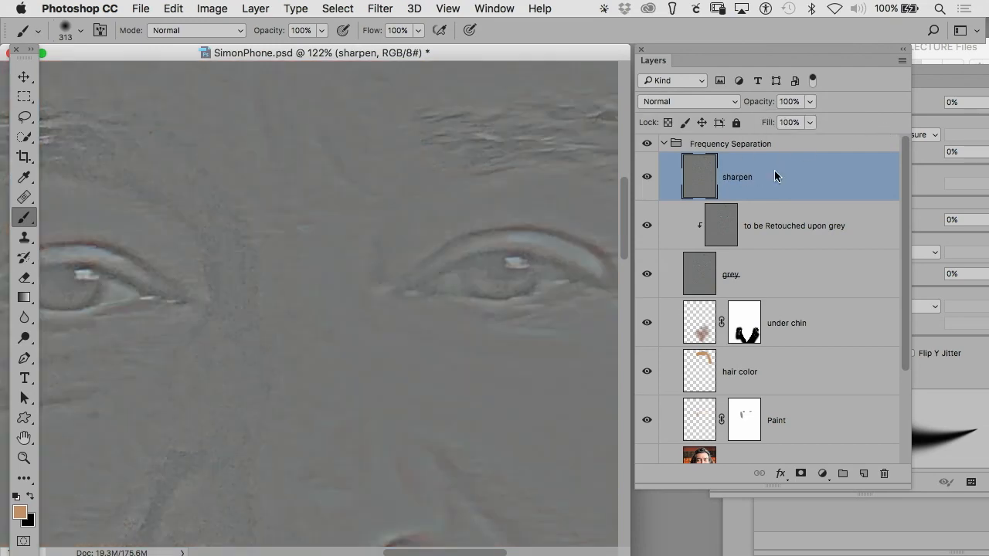
mouse_move(756, 200)
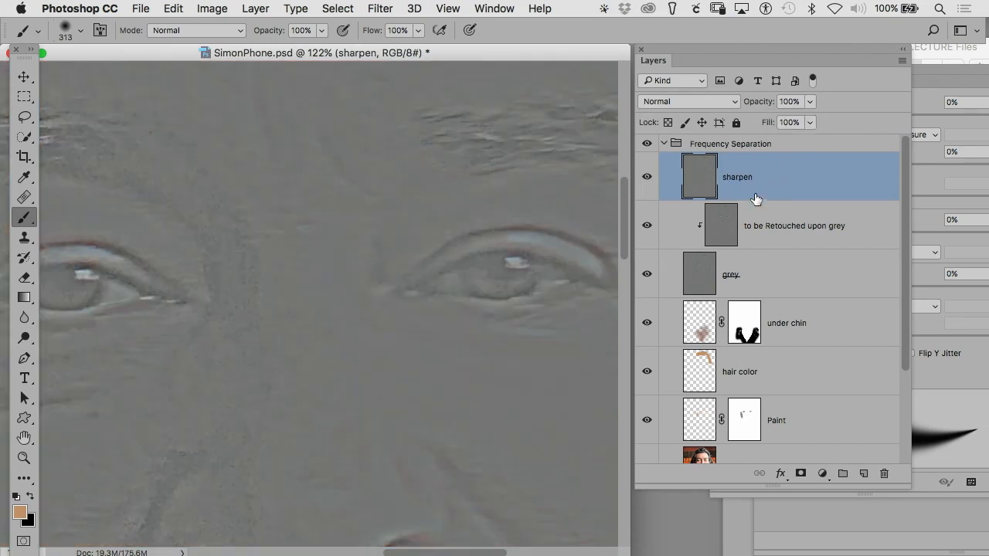
click(686, 101)
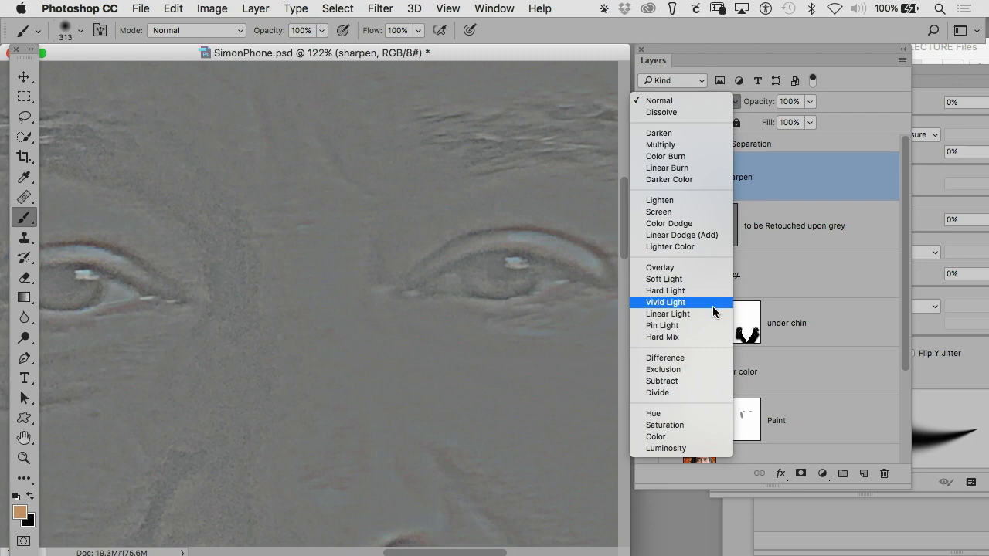
click(667, 314)
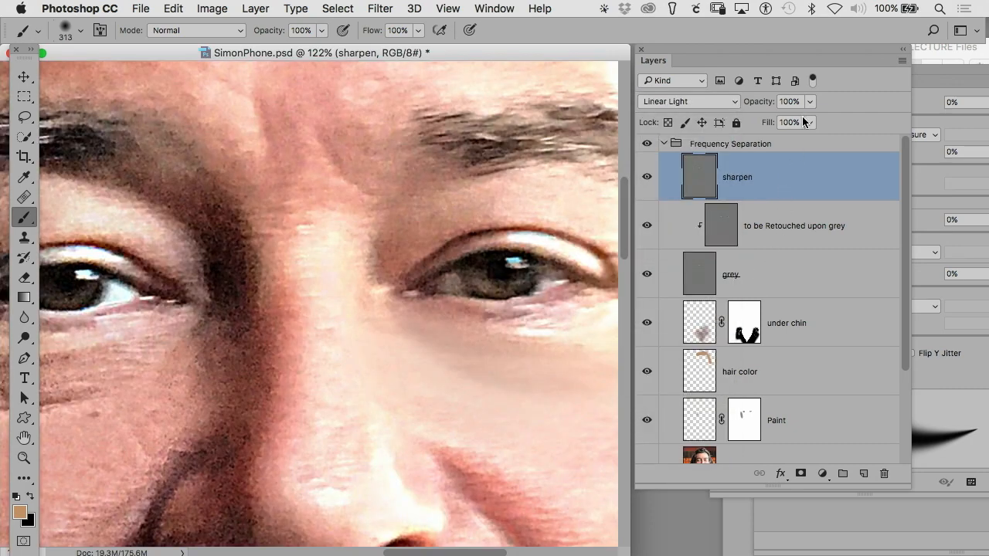
mouse_move(657, 191)
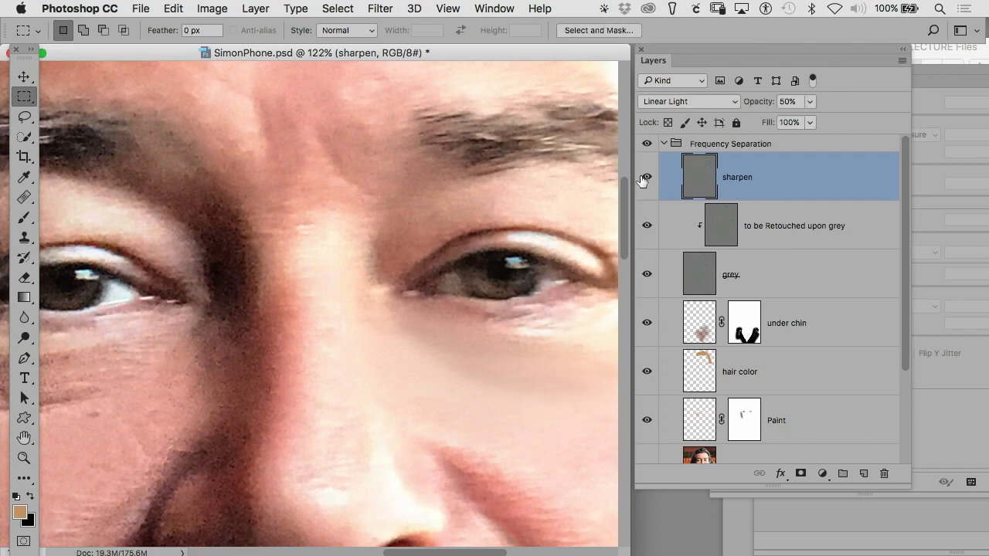
mouse_move(779, 205)
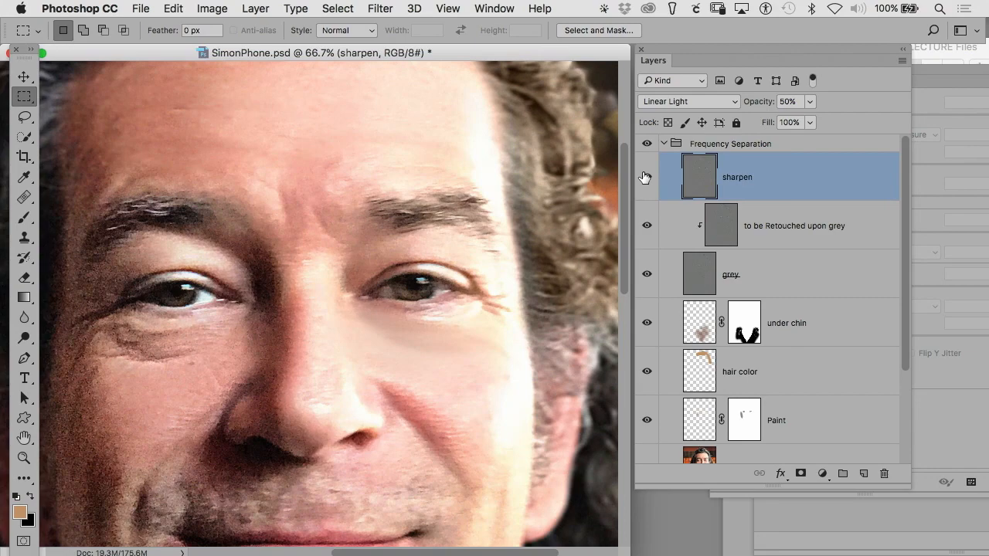
Close SimonPhone.psd without saving changes
key(cmd+w)
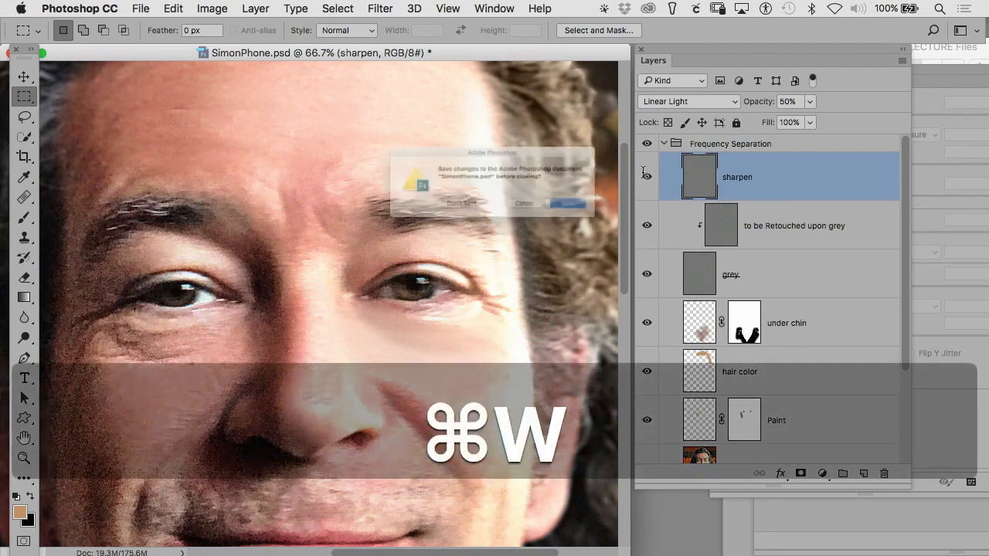
key(cmd+w)
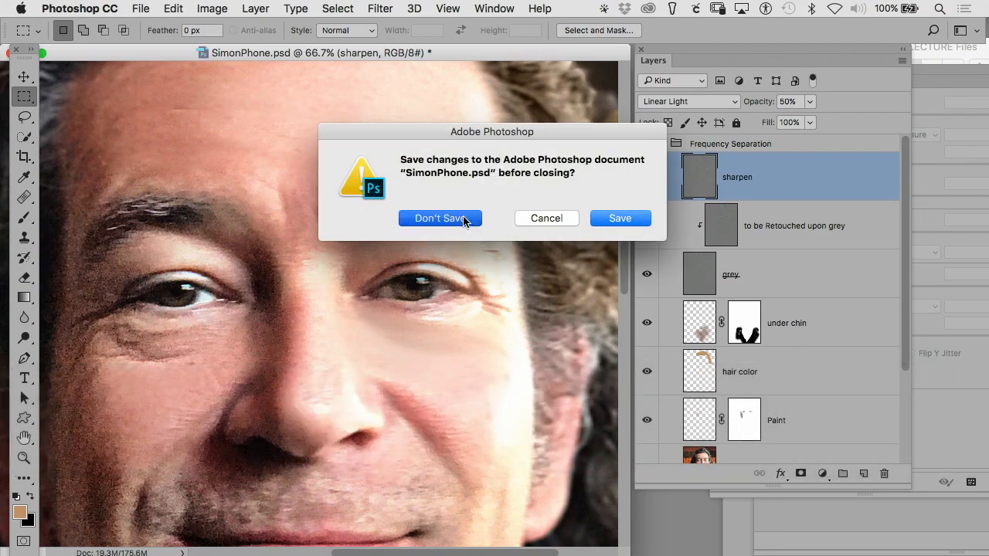
click(440, 218)
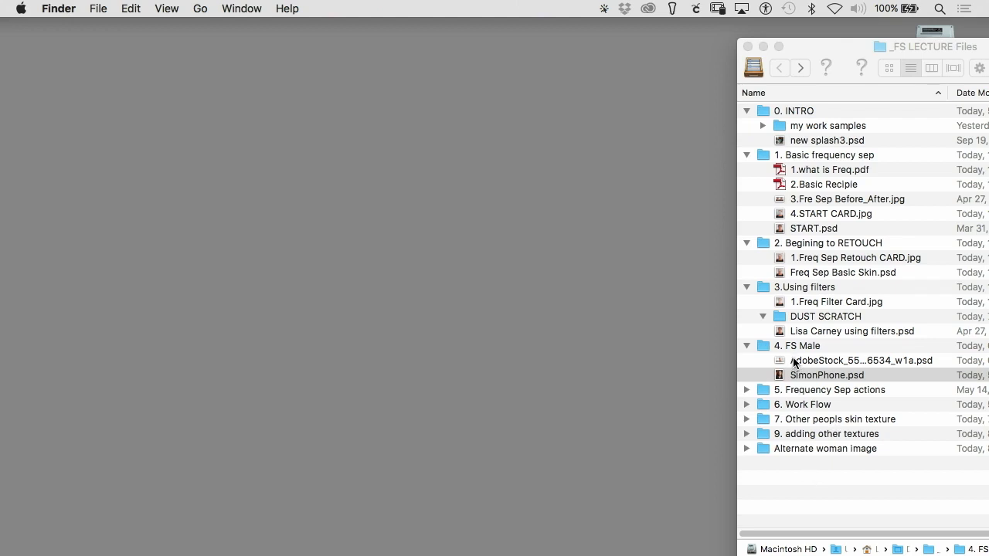
double_click(827, 375)
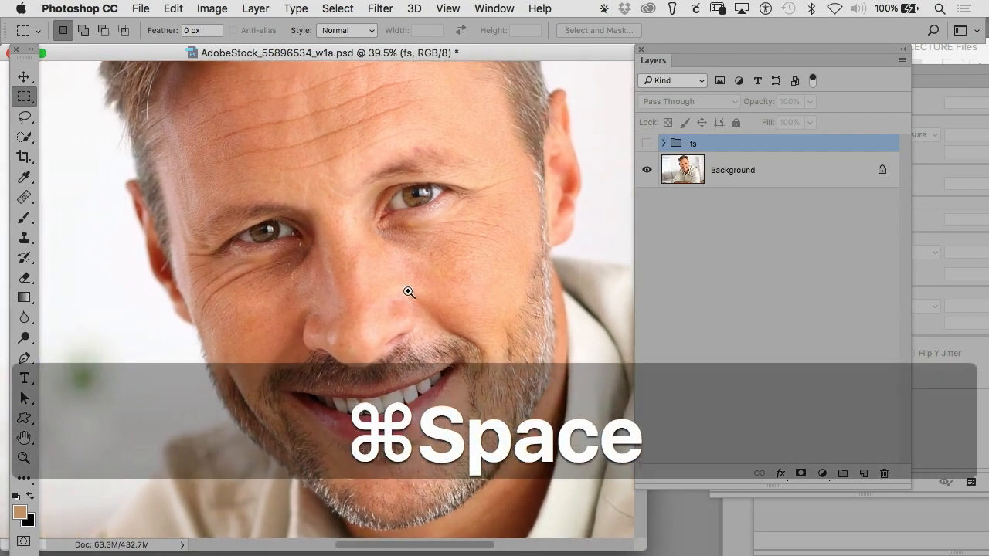
Zoom on the man's face, expand the fs group and re-enable the blur layer's mask
click(408, 292)
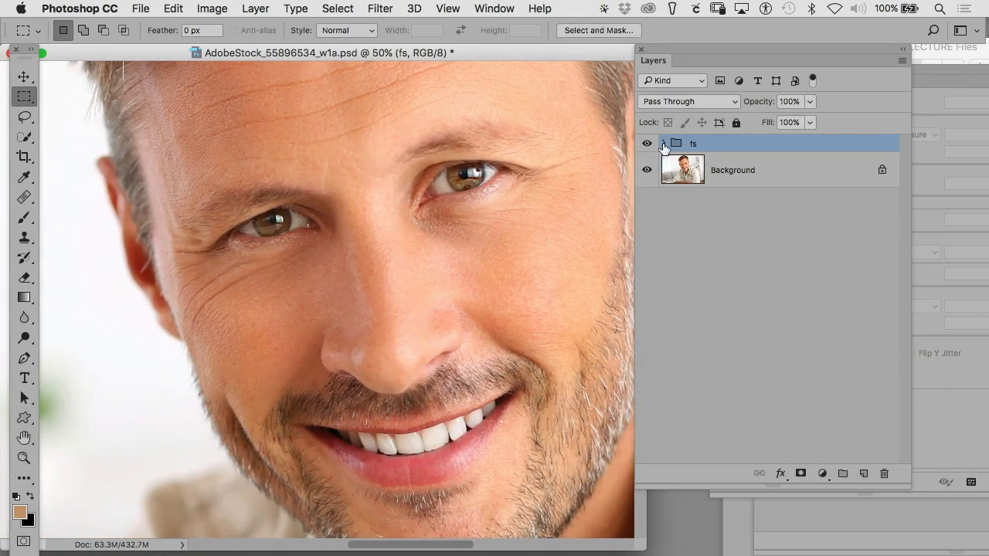
click(663, 143)
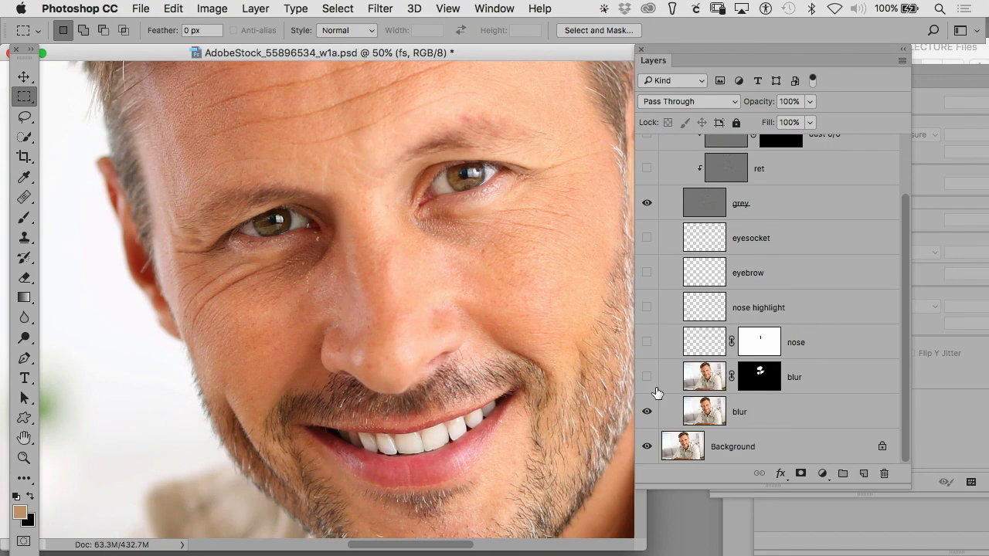
mouse_move(761, 408)
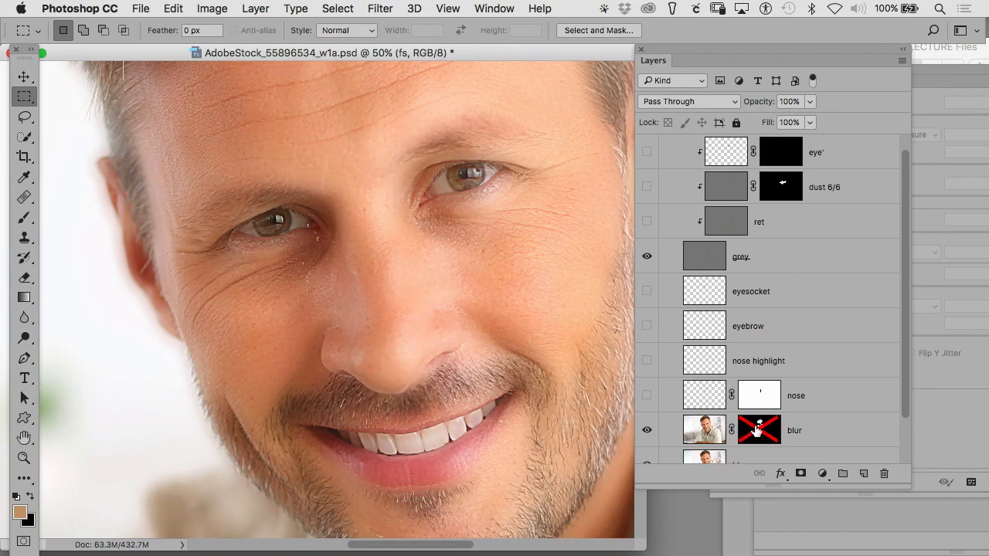
click(758, 430)
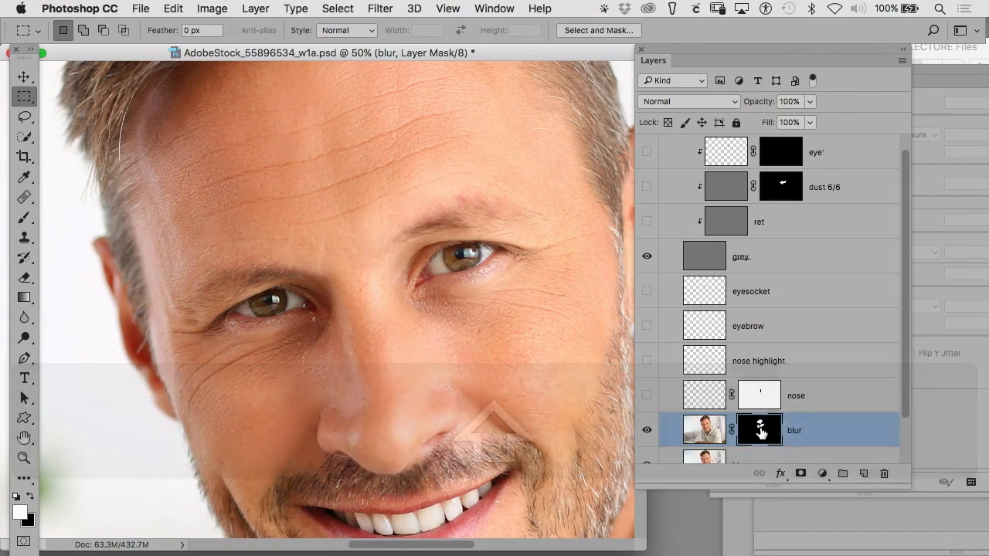
Switch on the nose retouching layers and inspect their effect near the eyes
click(760, 430)
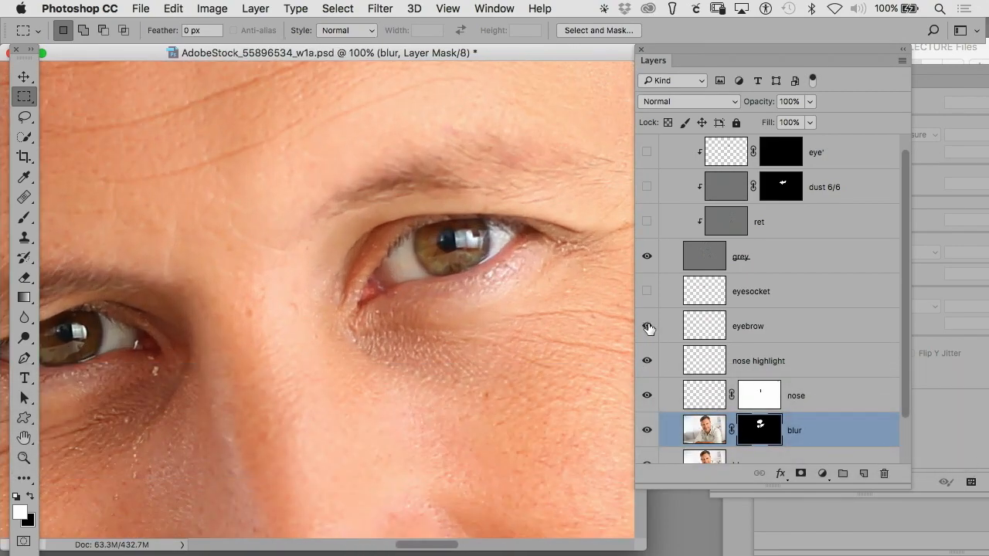
key(space)
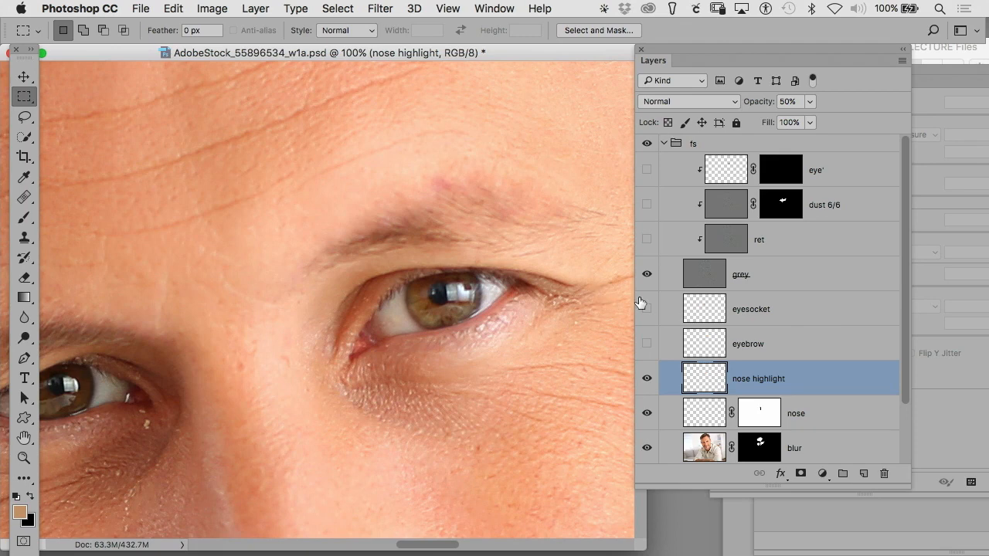
Show the eyesocket paint layer and zoom out to see more of the face
click(747, 344)
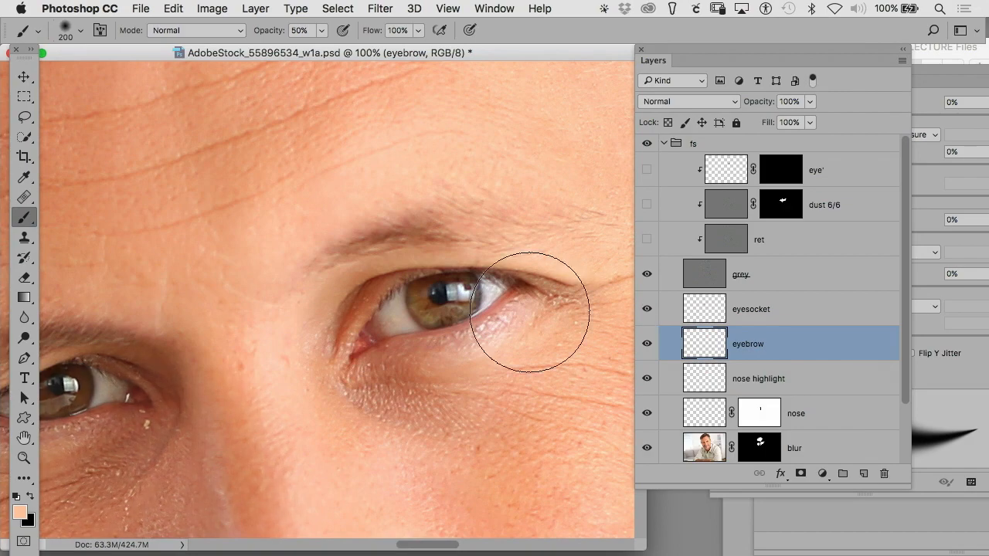
key(space)
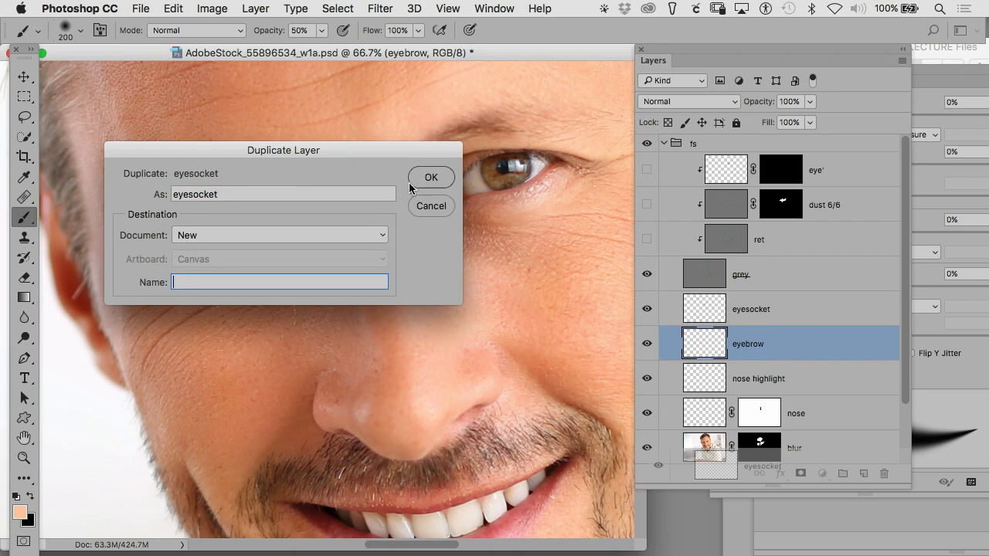
Copy the eyesocket layer into a new document, view it over grey, and select the grey layer
click(431, 177)
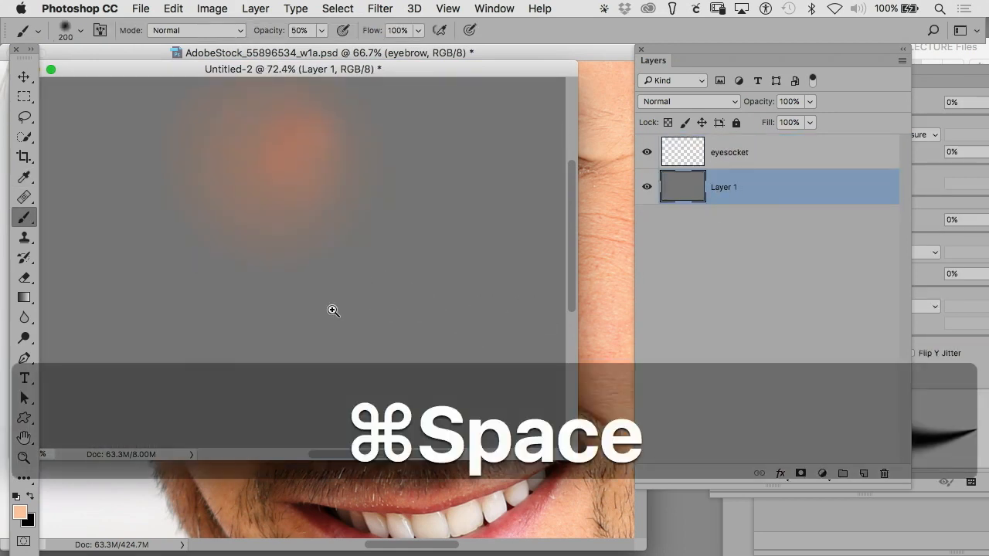
key(space)
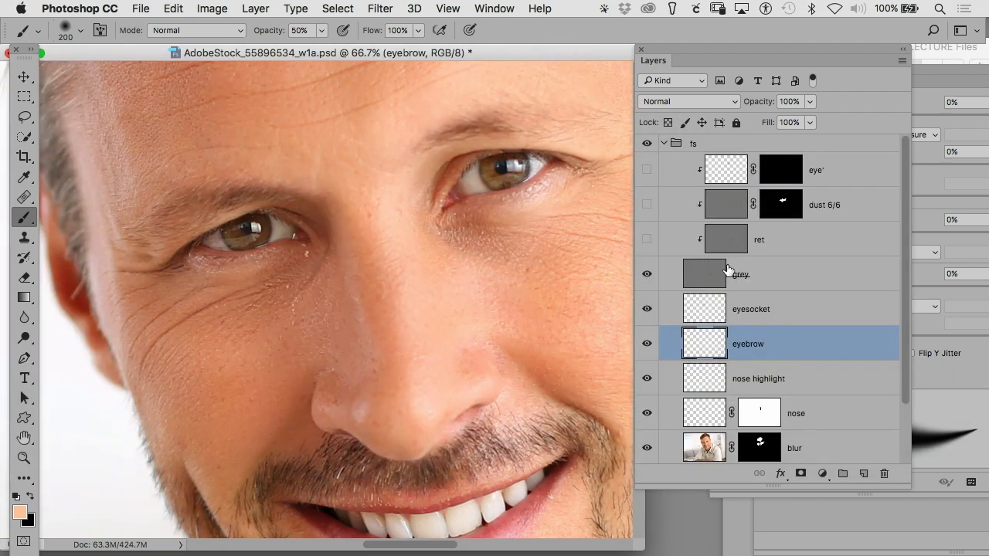
mouse_move(680, 272)
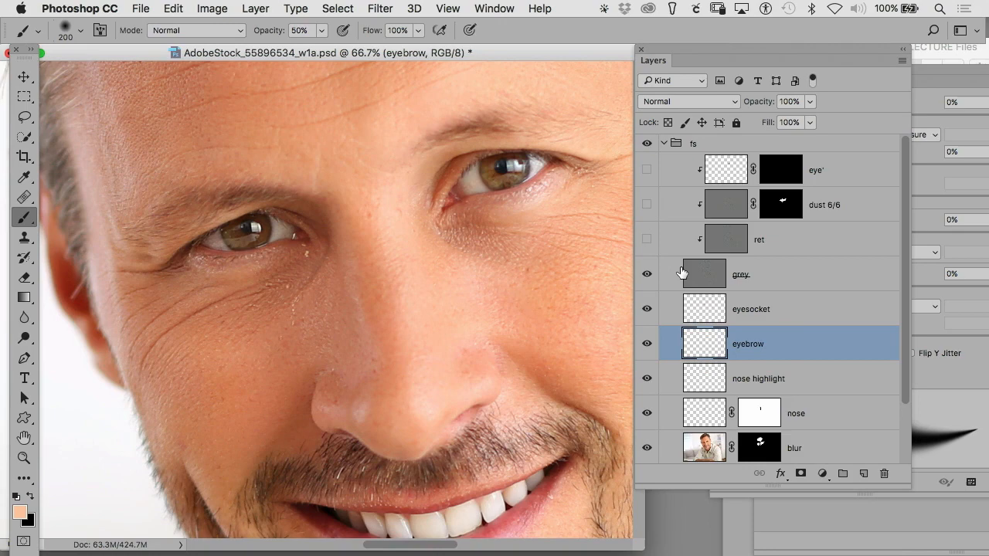
click(741, 274)
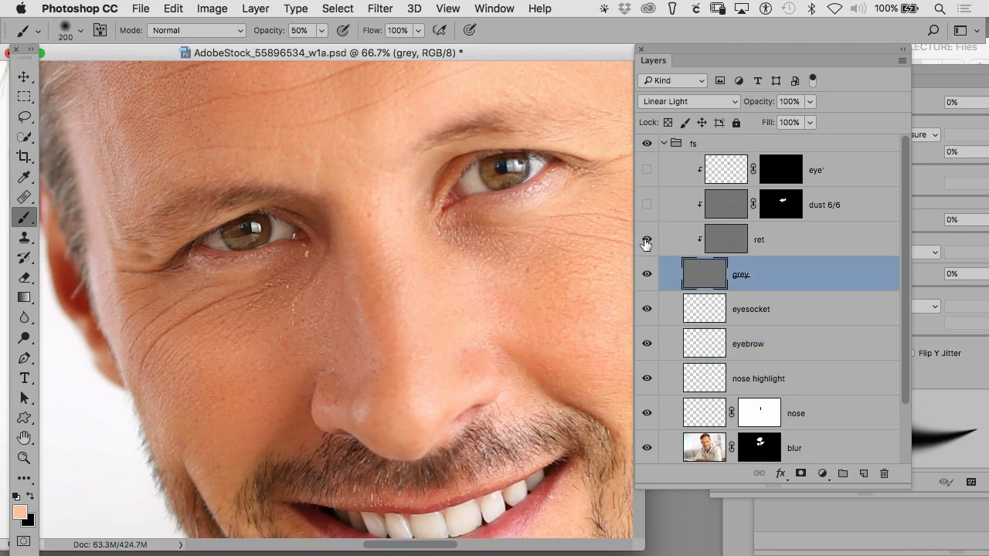
Heal a small spot in the lower moustache on the ret layer with the Spot Healing Brush
key(space)
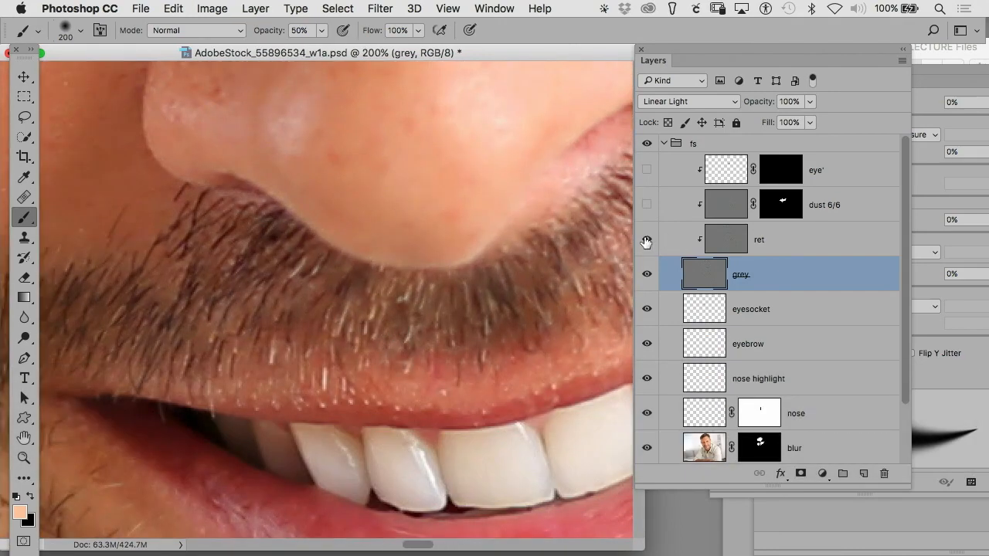
click(758, 239)
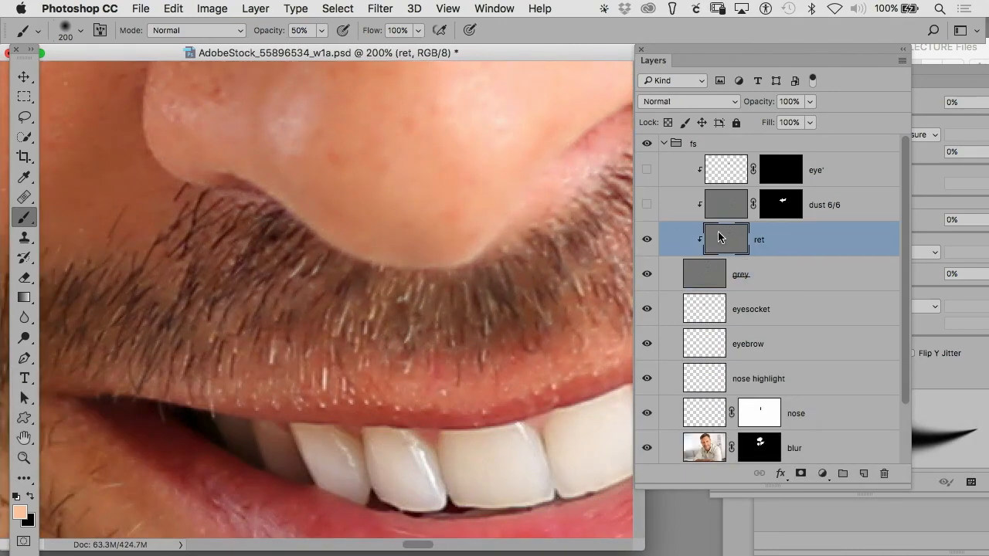
key(j)
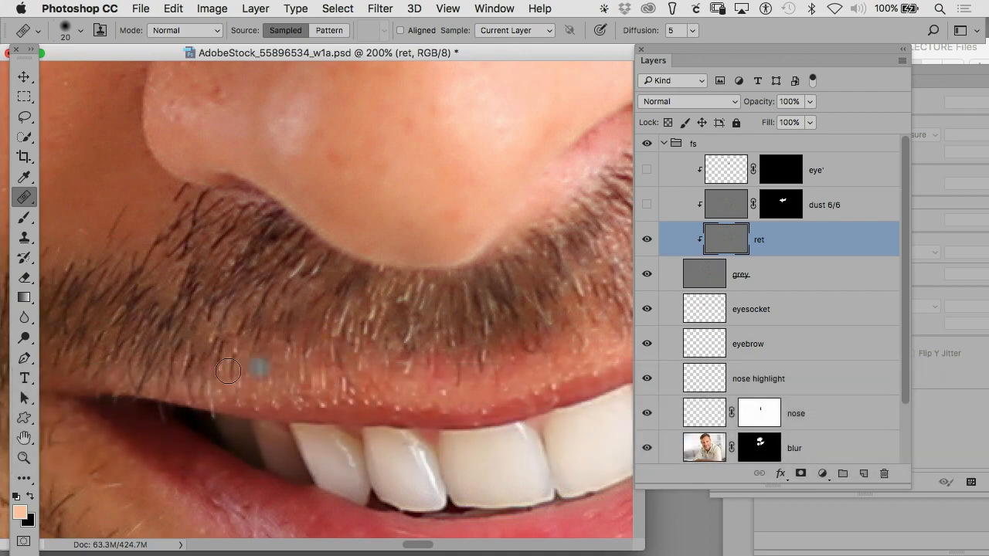
click(513, 30)
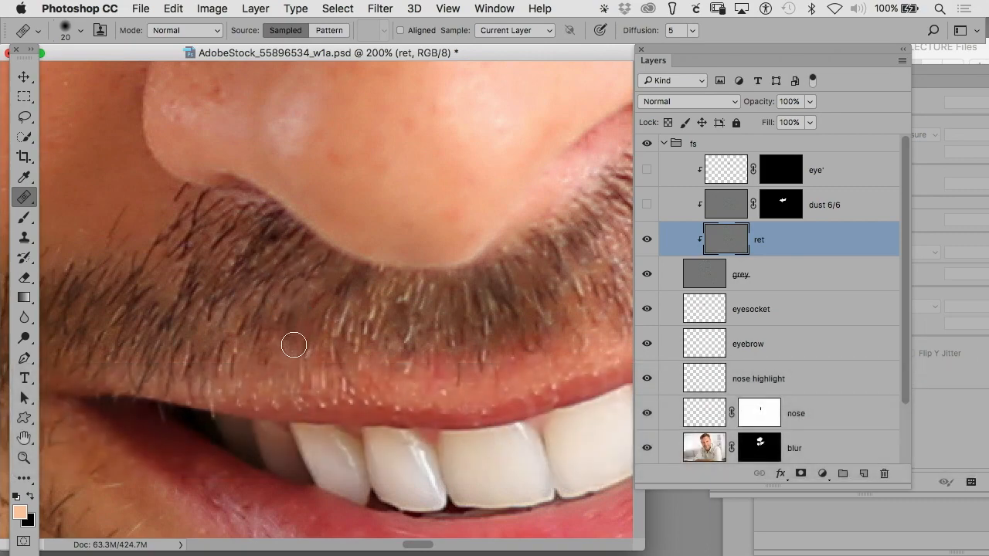
key(space)
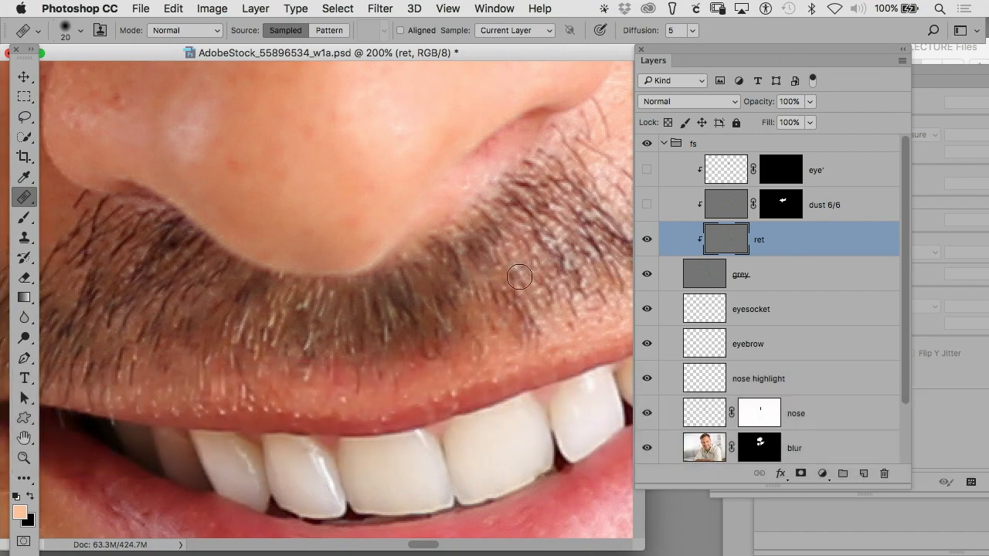
key(space)
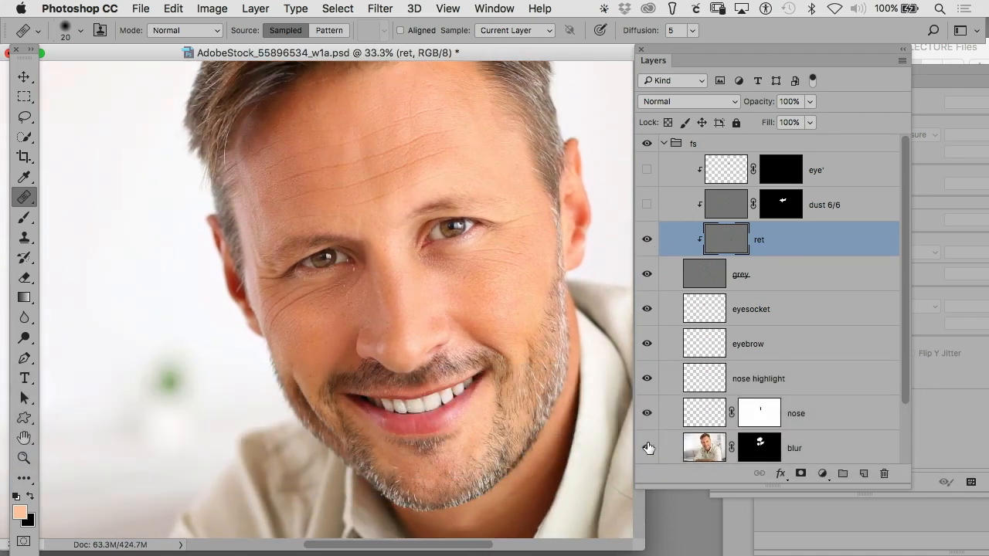
Show the eye' retouch layer, inspect the face, then close the document
key(cmd+space)
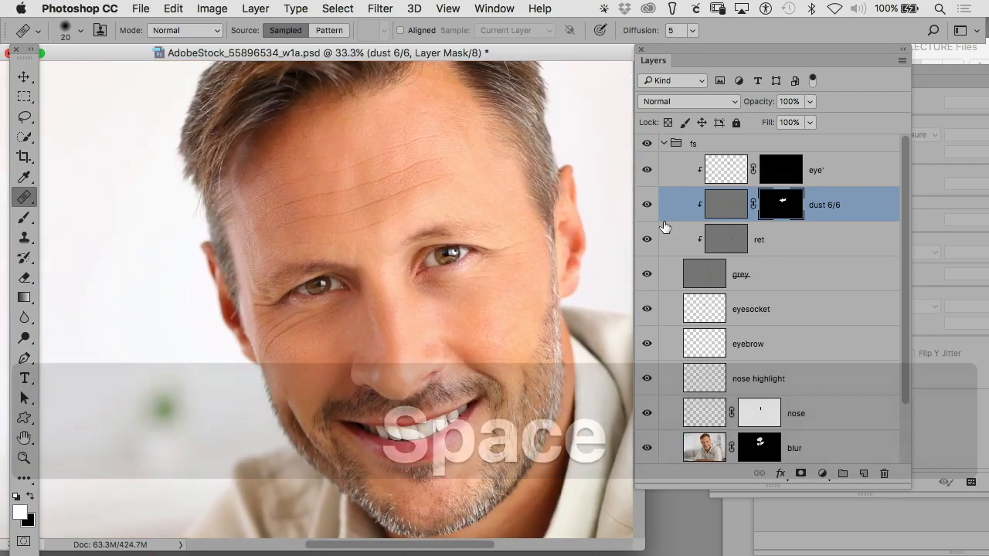
key(space)
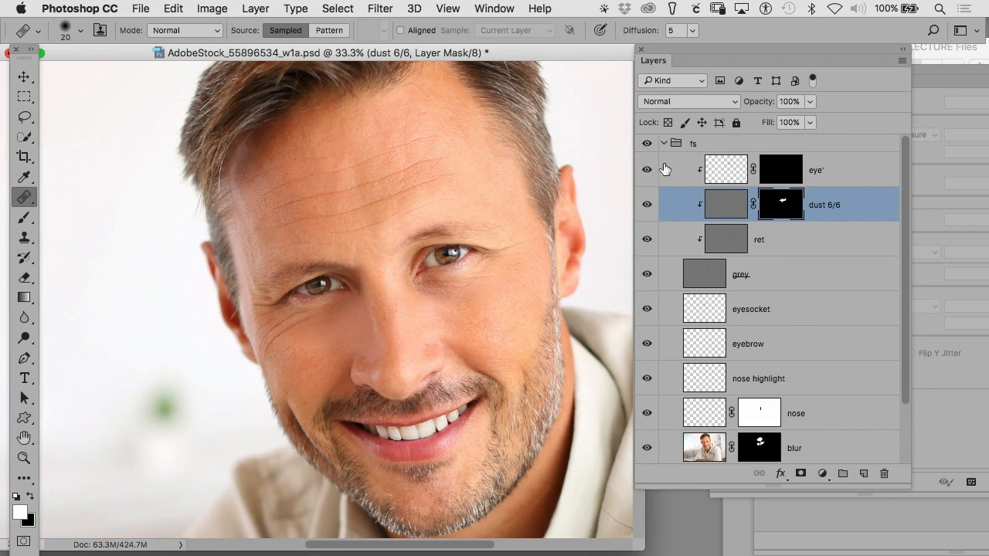
click(816, 170)
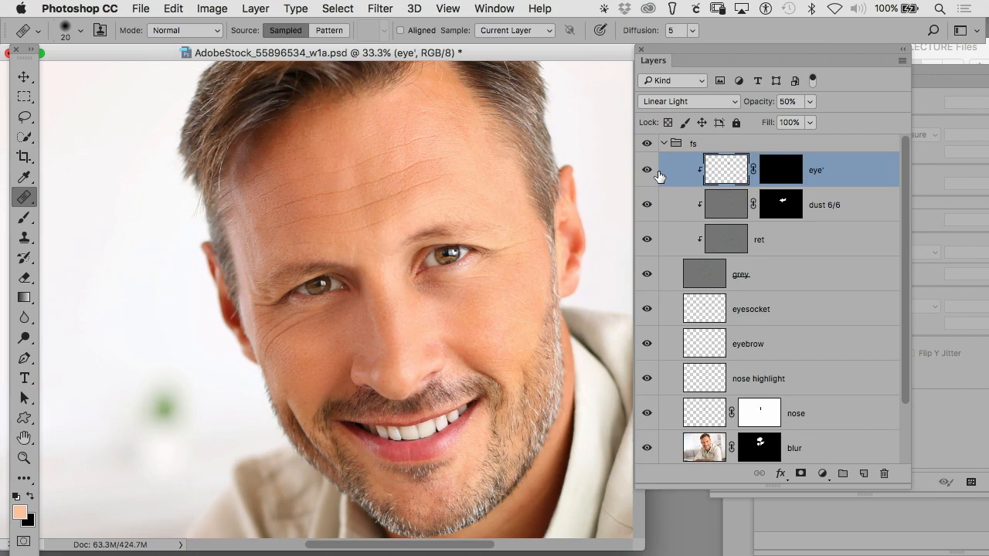
key(cmd+w)
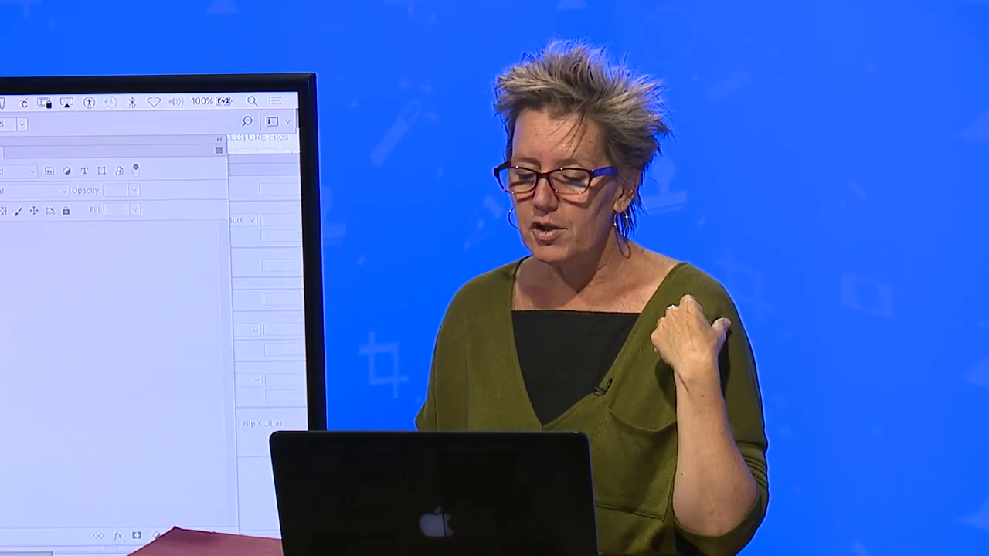
Show the Actions panel in Button Mode and run Frequency Separation on the original layer
click(495, 8)
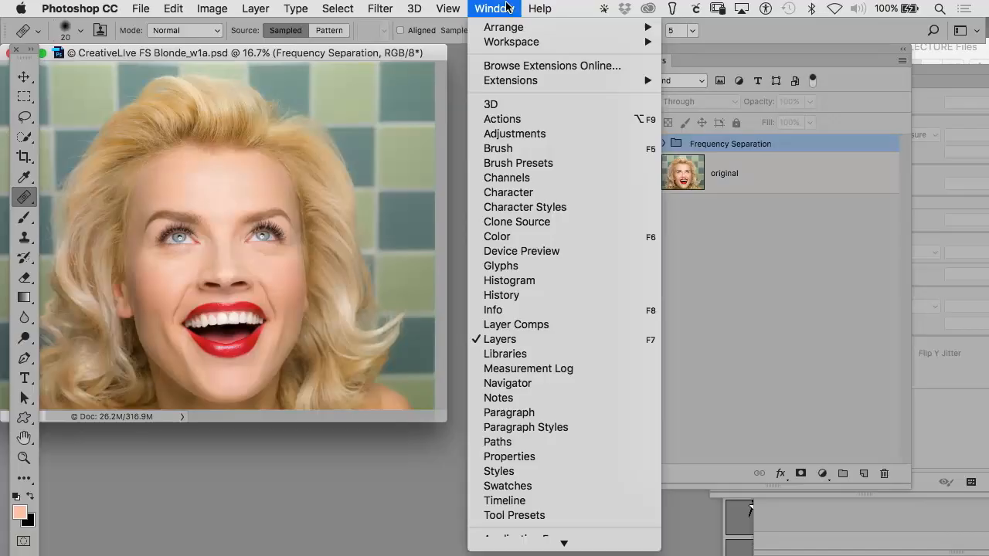
click(502, 118)
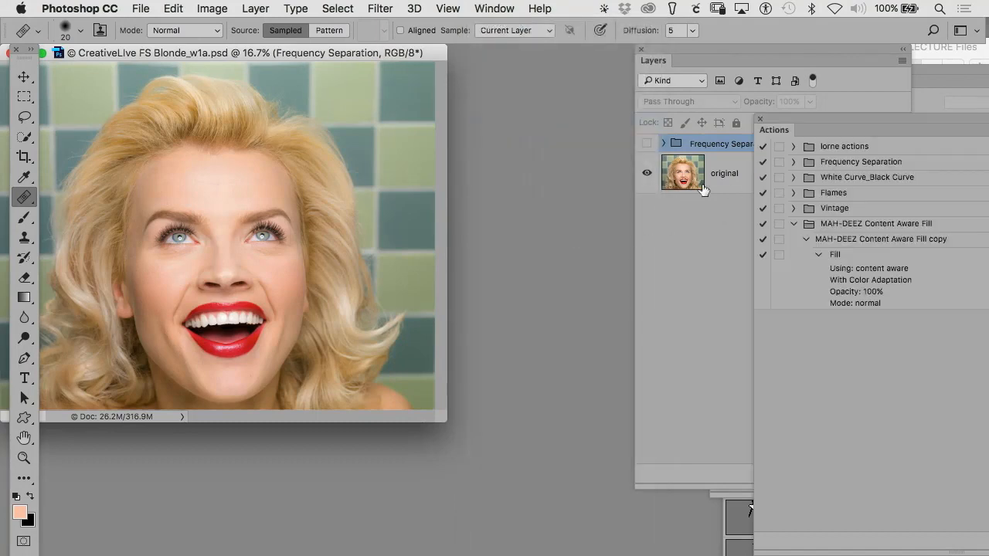
click(793, 223)
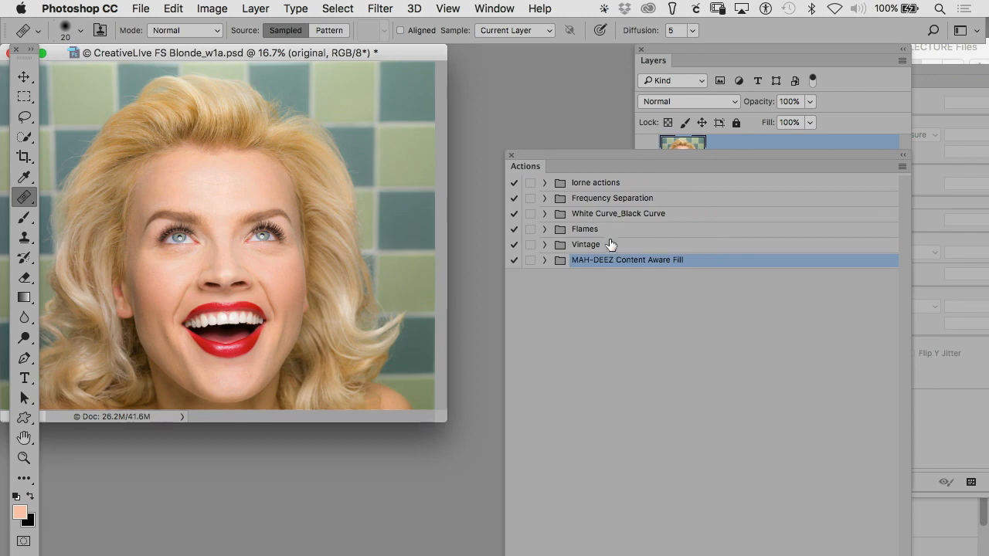
click(612, 197)
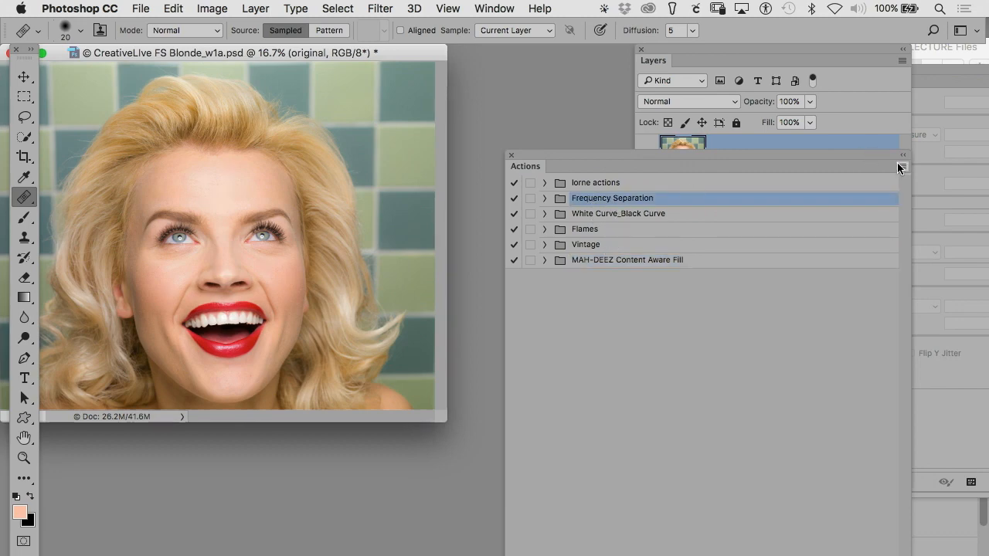
click(902, 167)
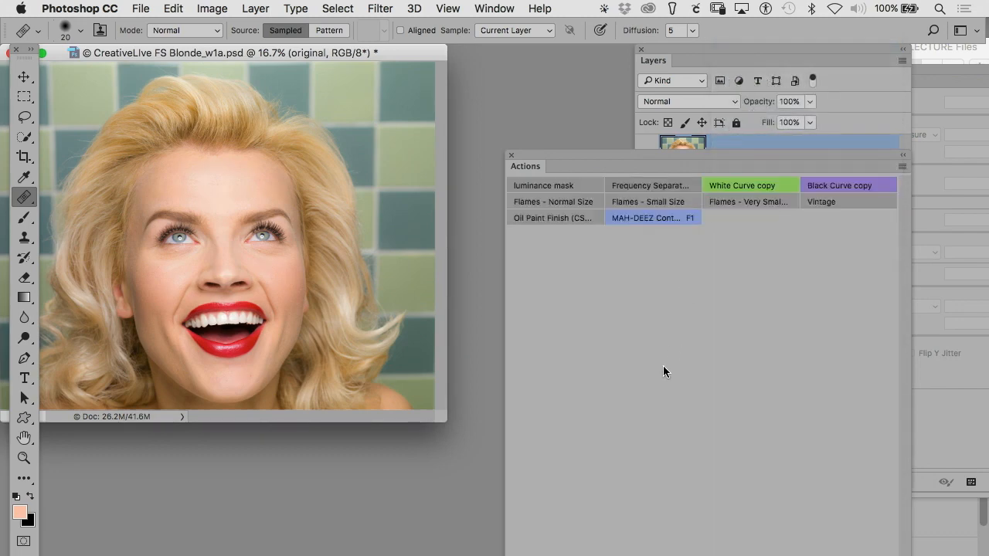
mouse_move(684, 357)
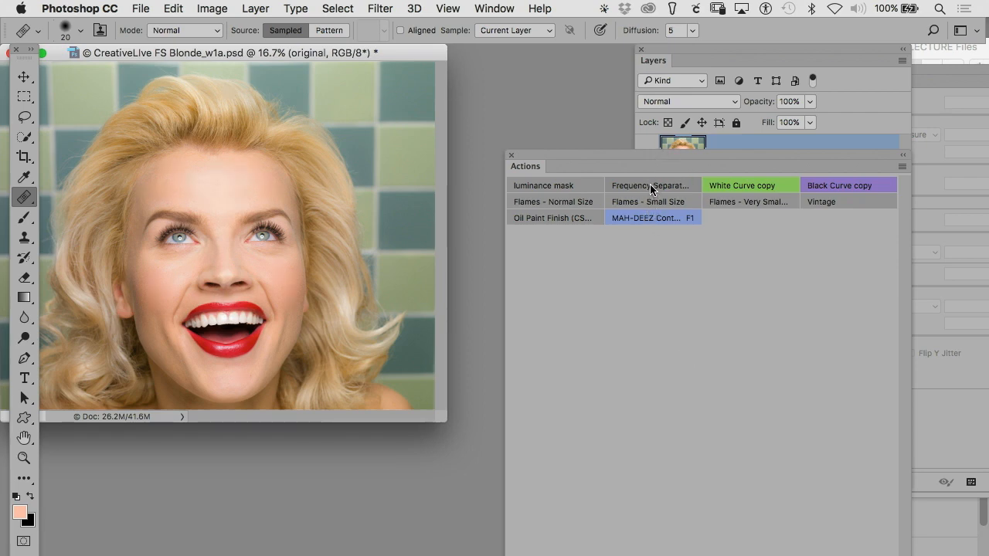
click(650, 186)
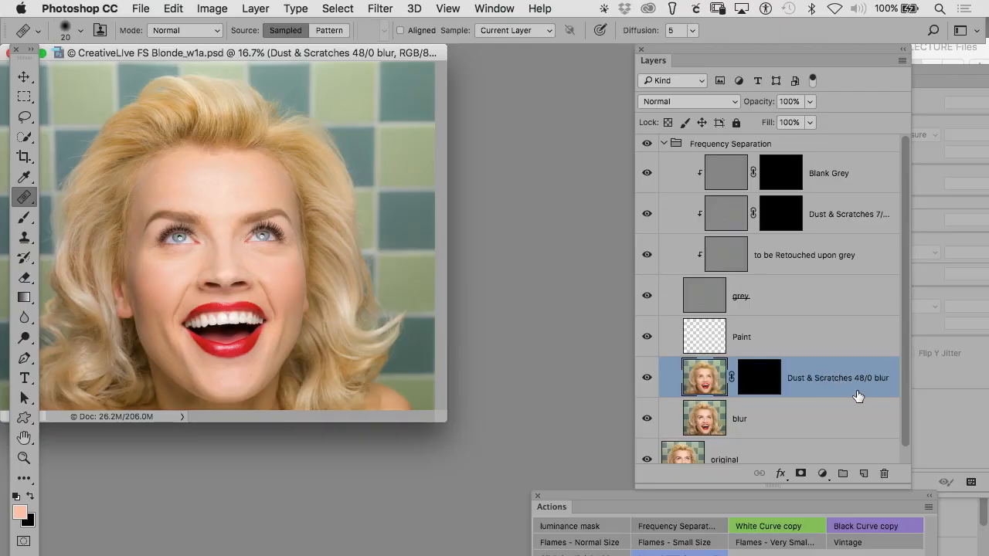
mouse_move(877, 392)
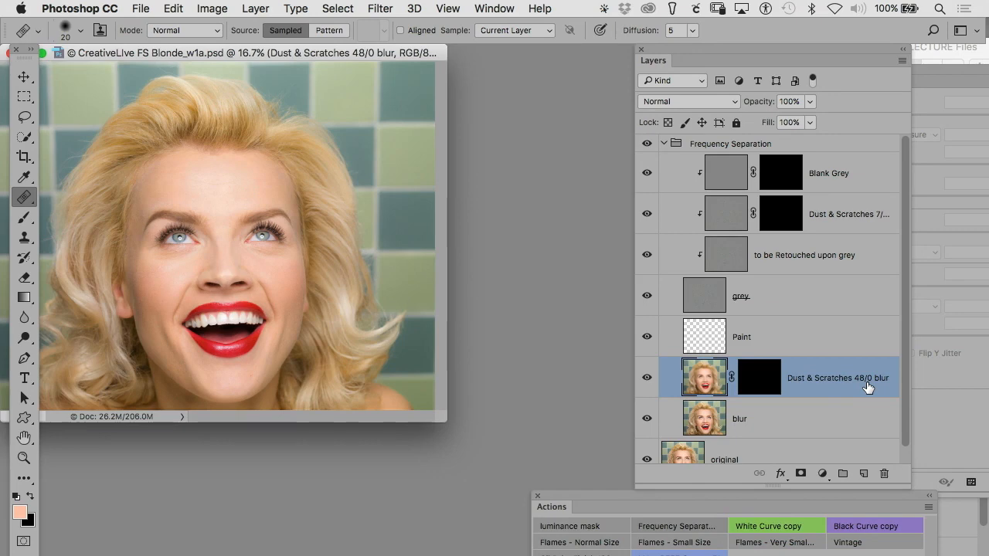
click(741, 296)
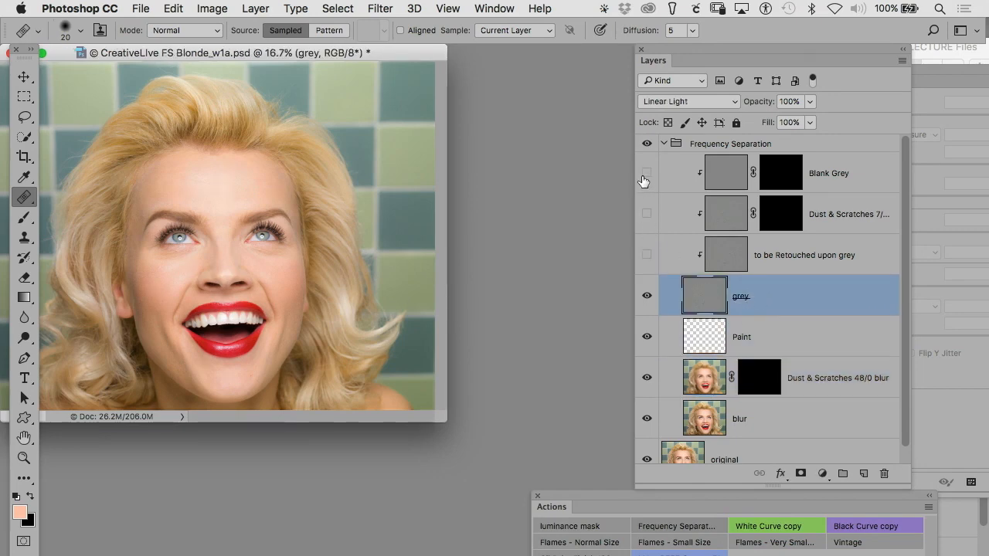
click(804, 255)
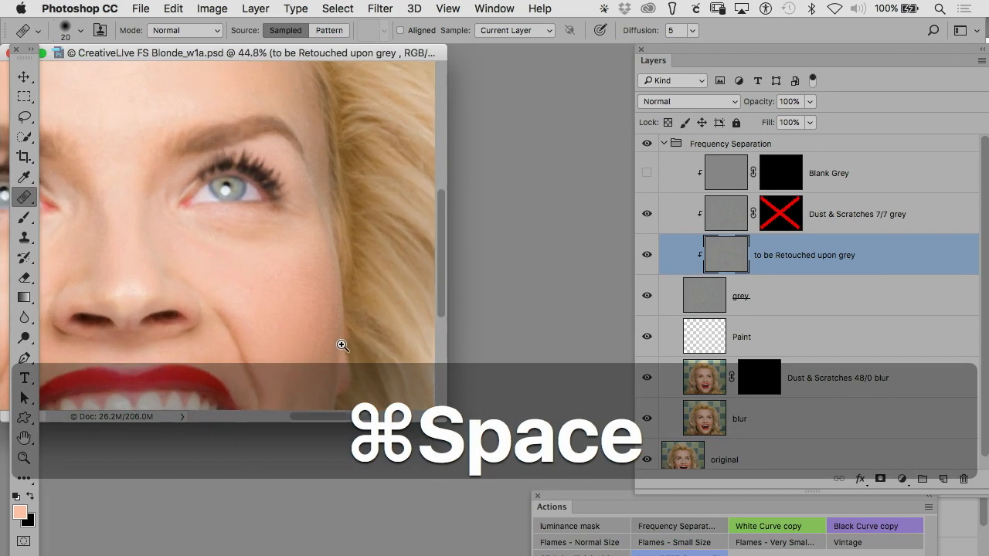
click(837, 377)
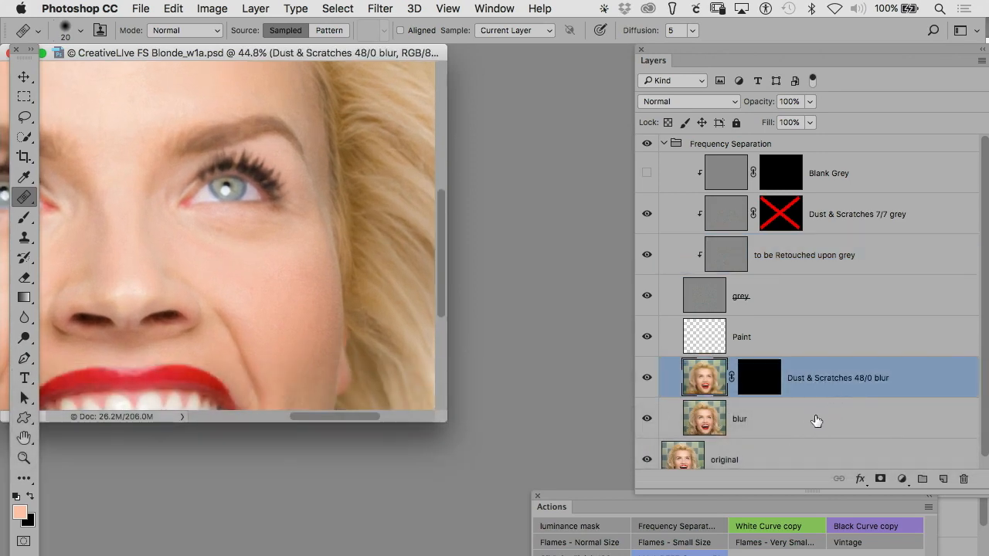
mouse_move(836, 294)
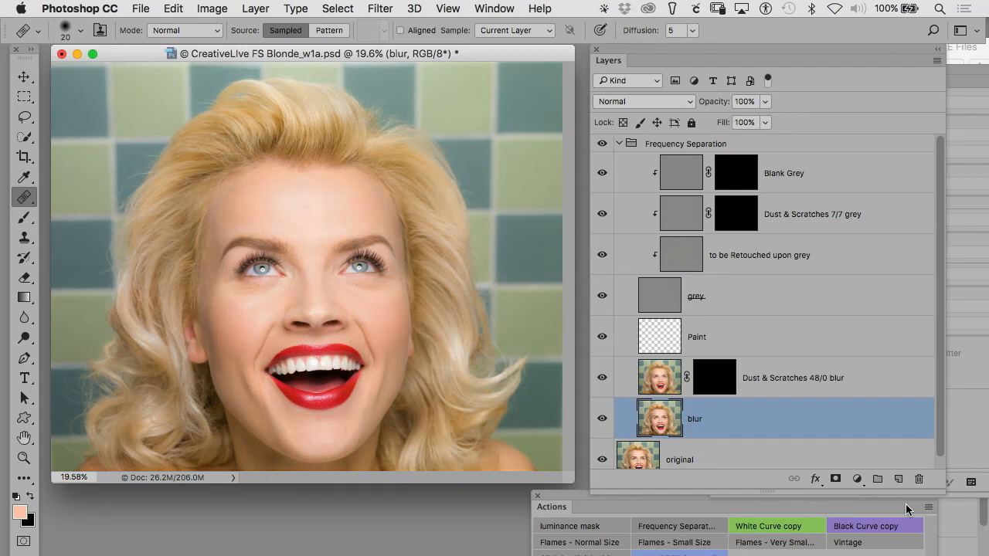
mouse_move(143, 69)
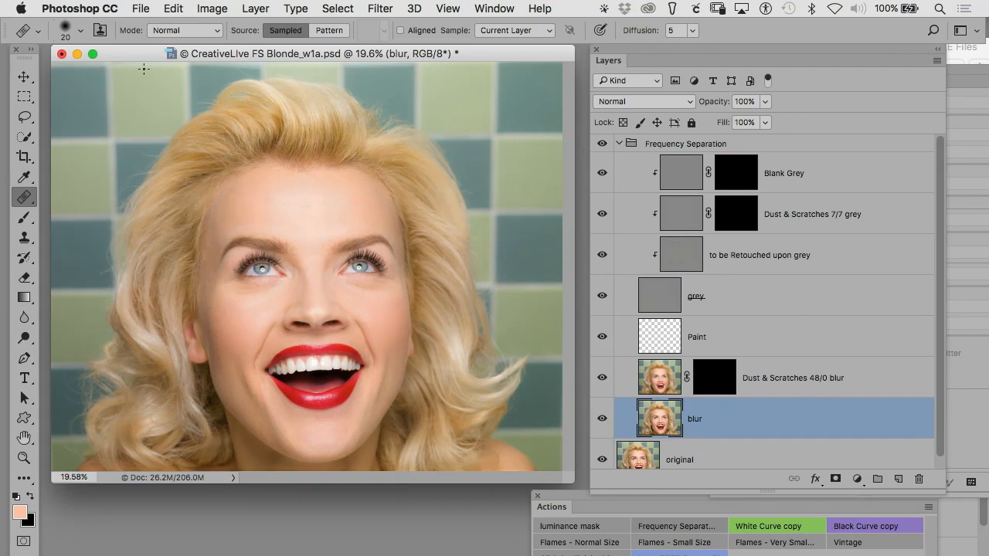